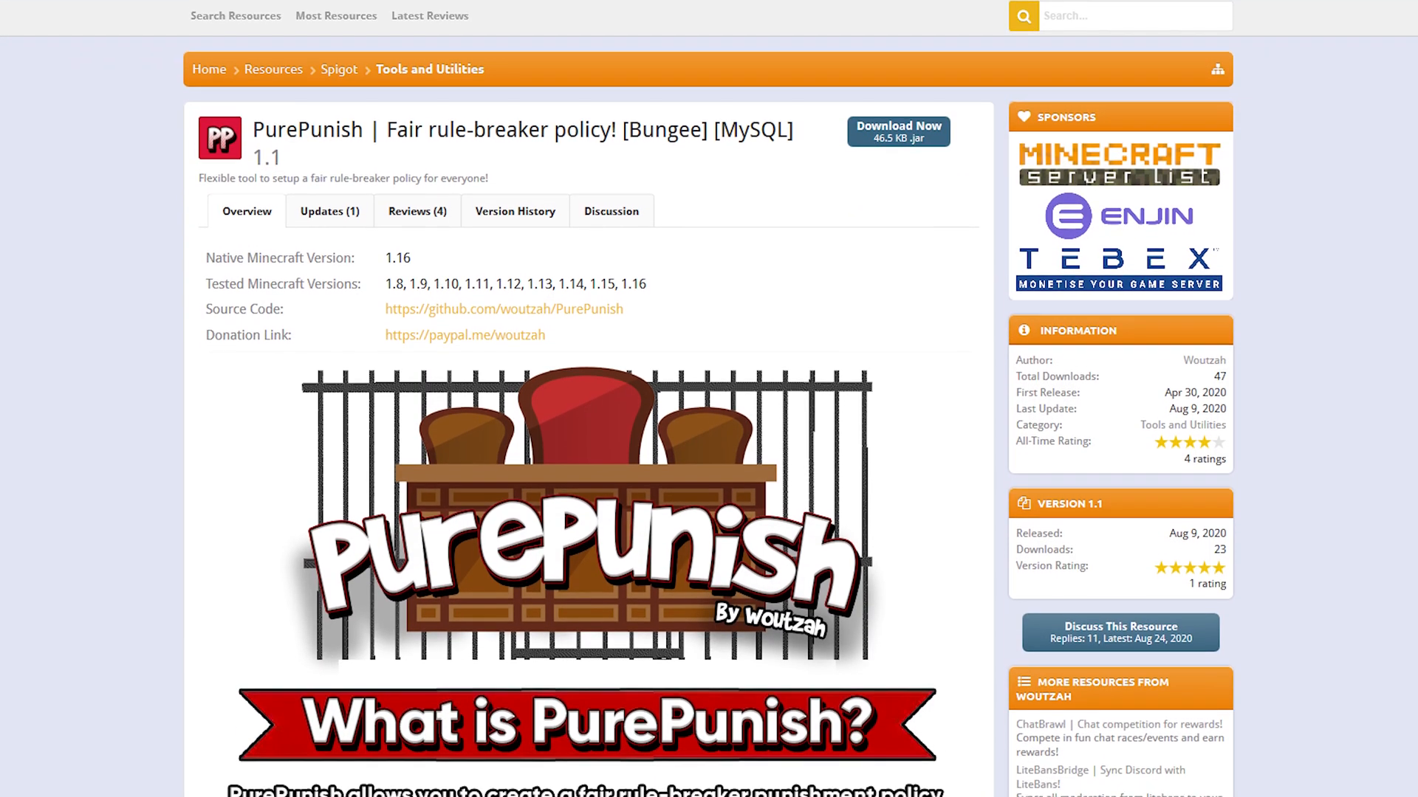
Find 'purepunish' in the Plugins browser and install its latest release.
scroll(down, 3)
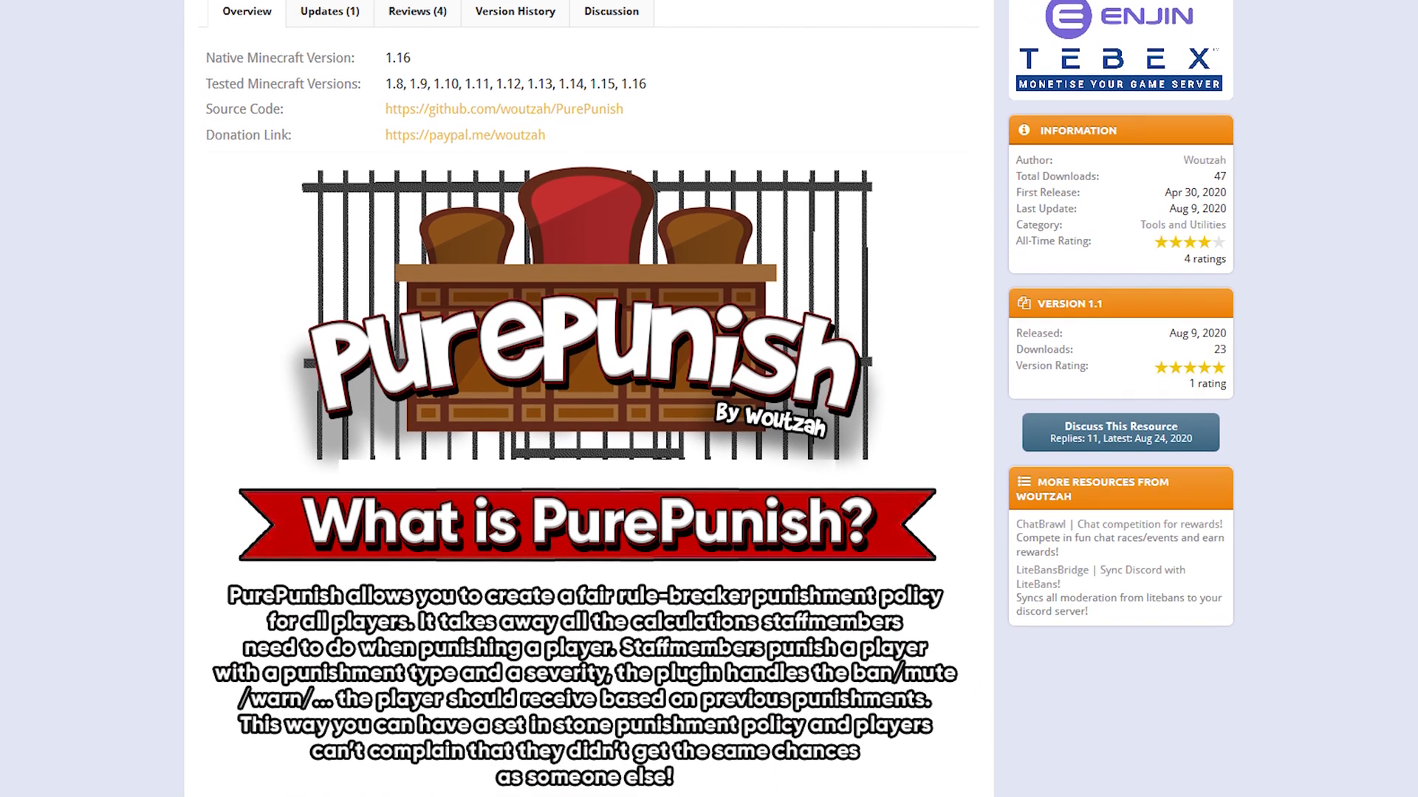
scroll(down, 3)
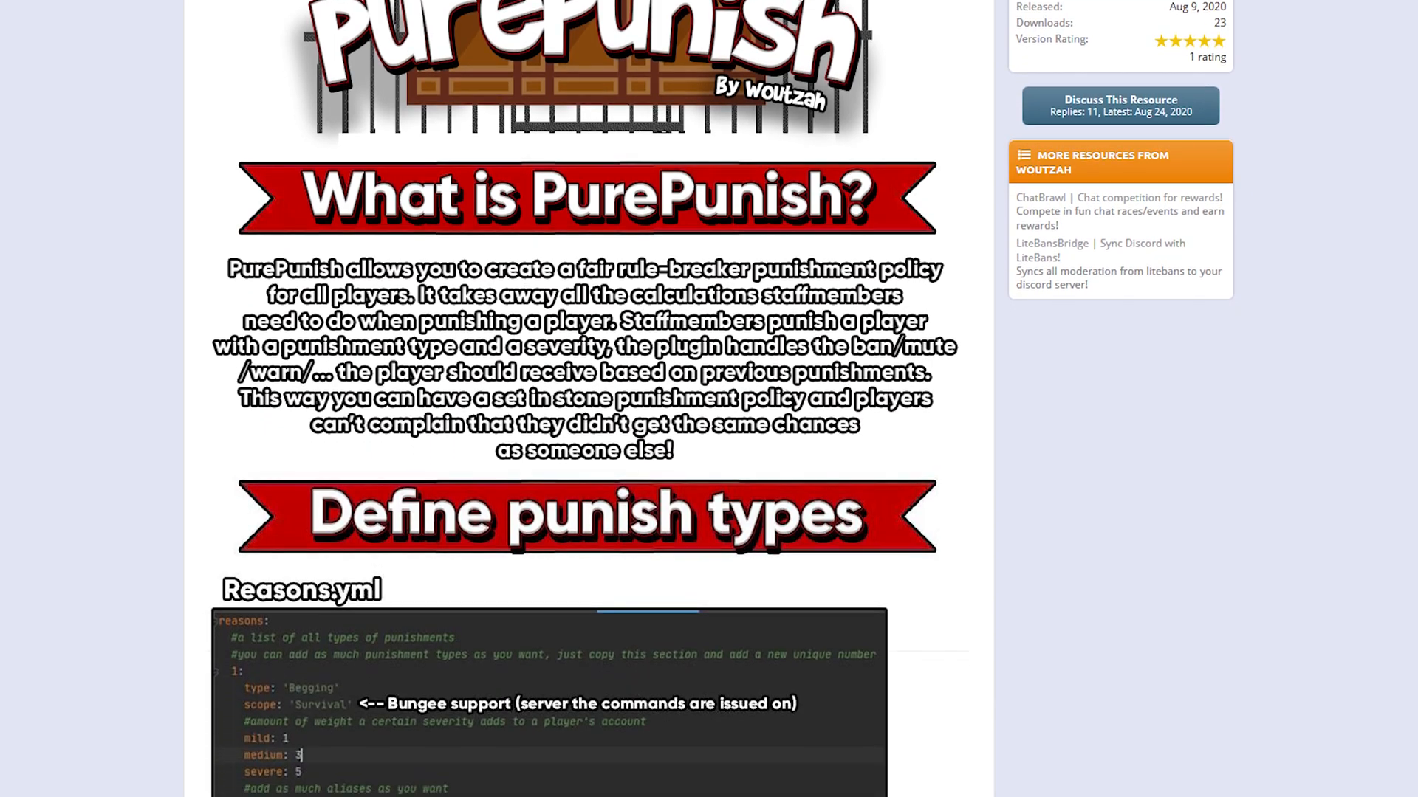
scroll(down, 3)
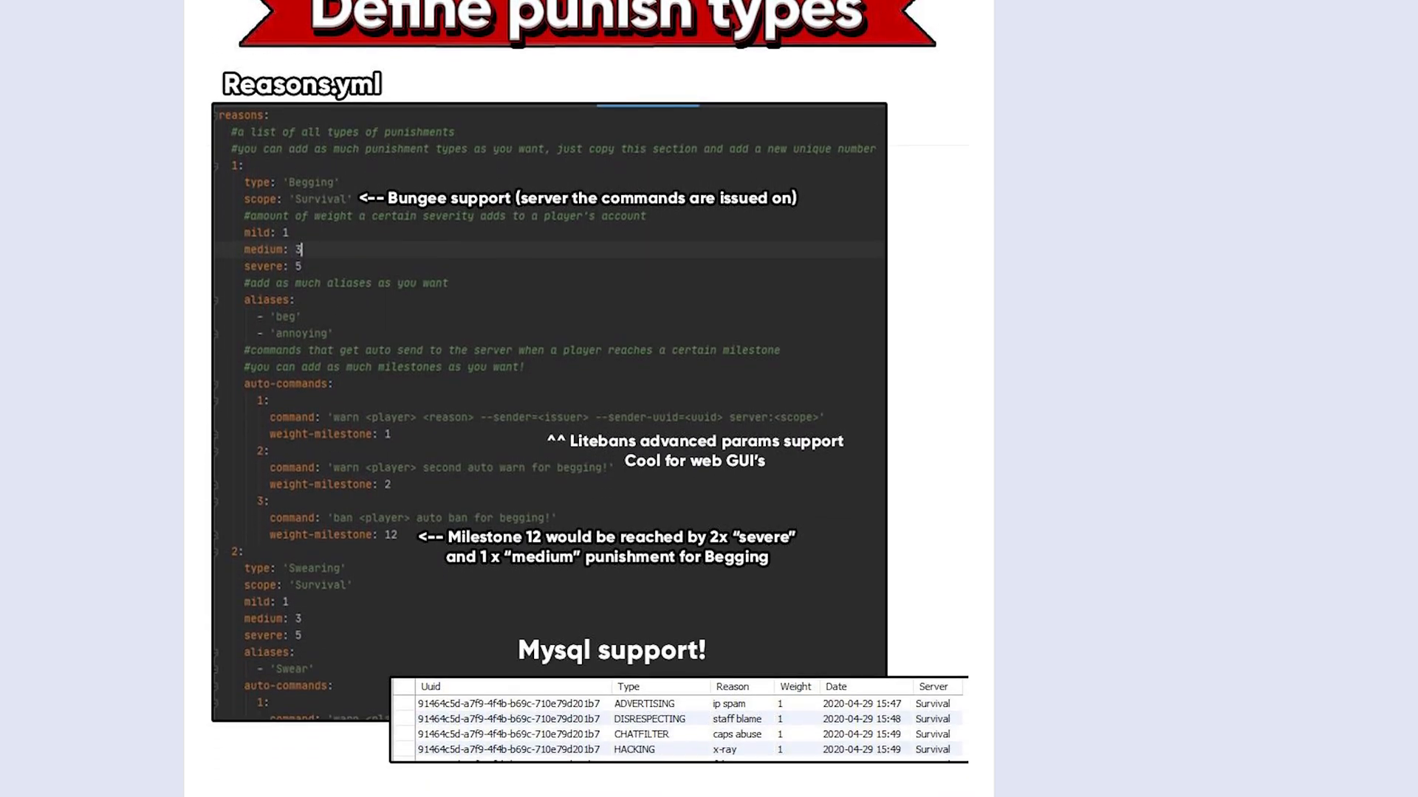
scroll(down, 3)
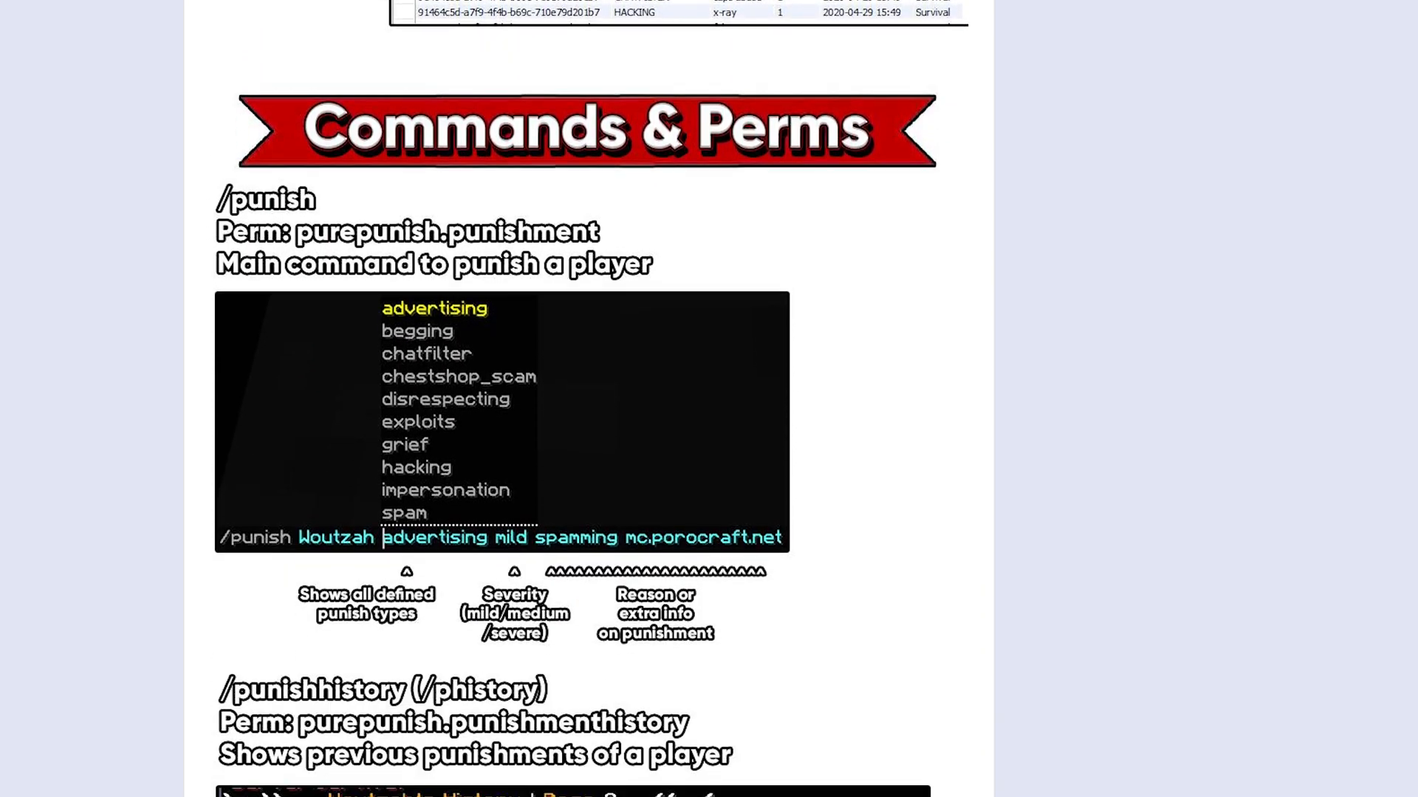
scroll(down, 3)
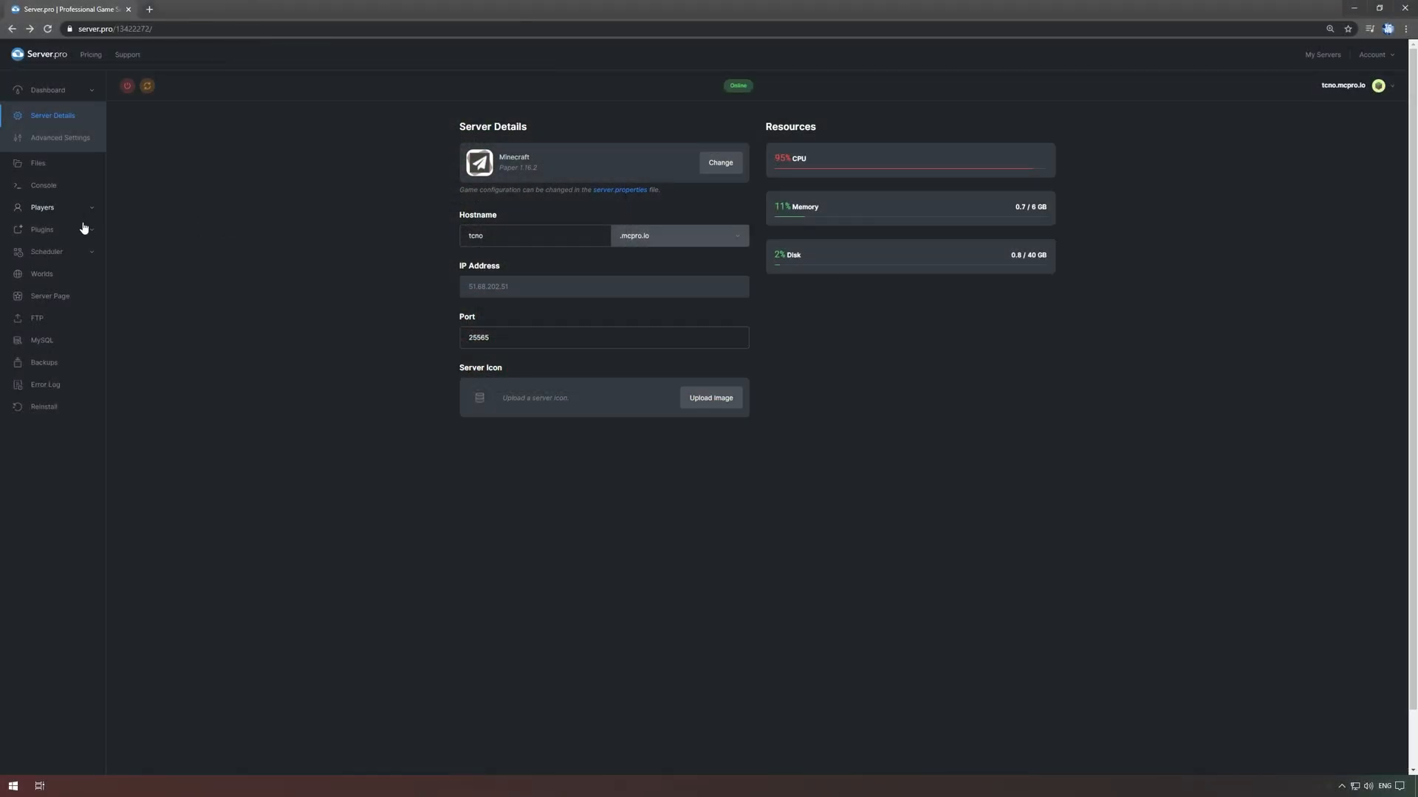
click(41, 229)
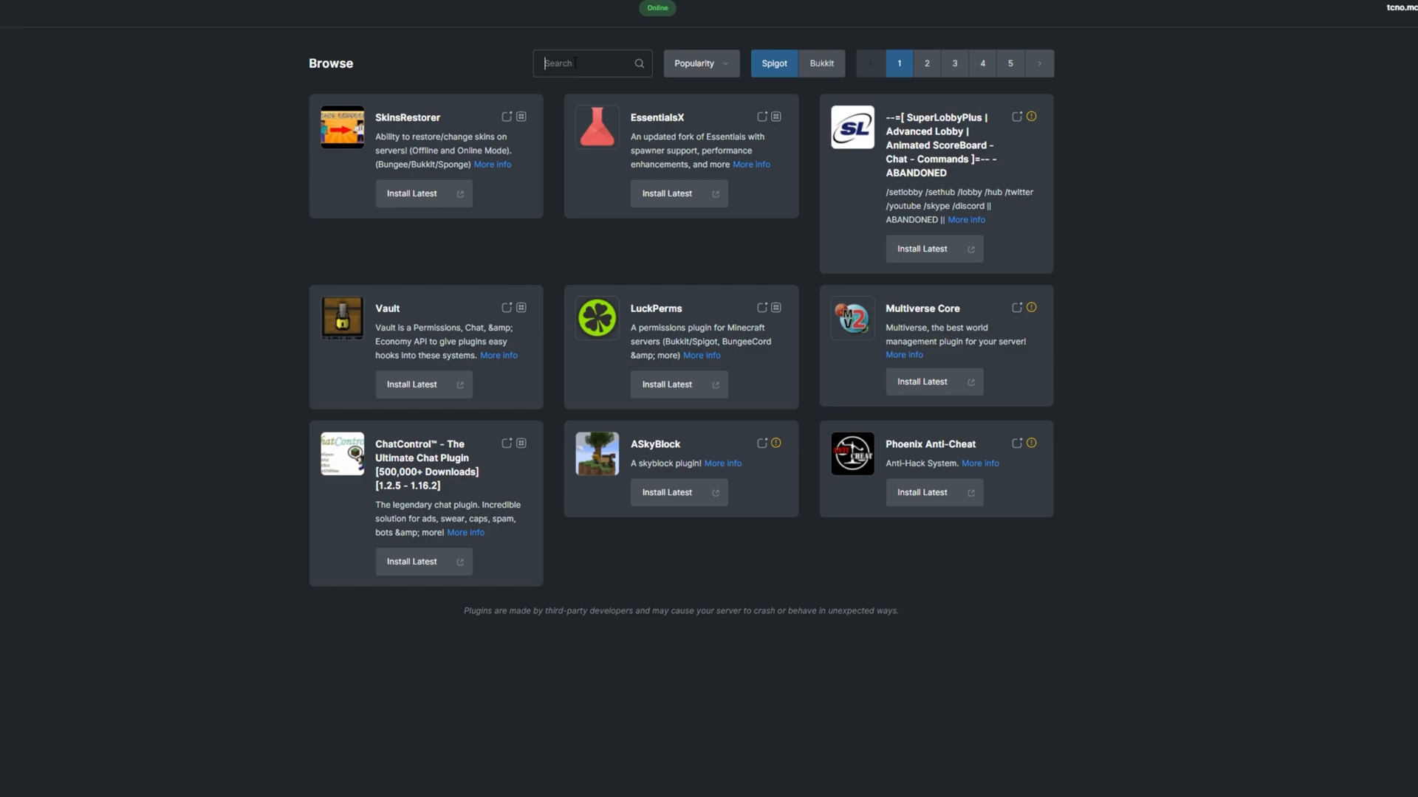
text(purepunish)
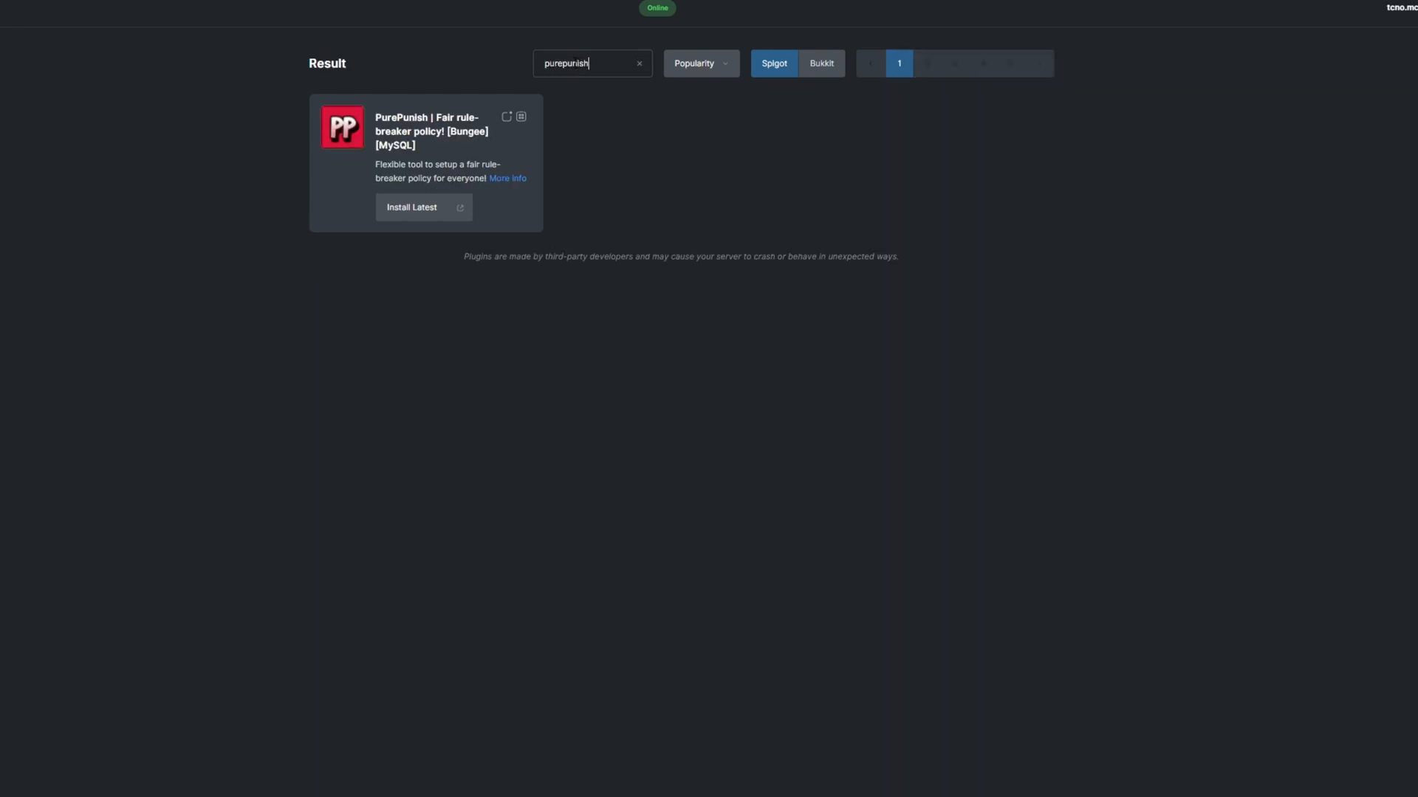
click(412, 207)
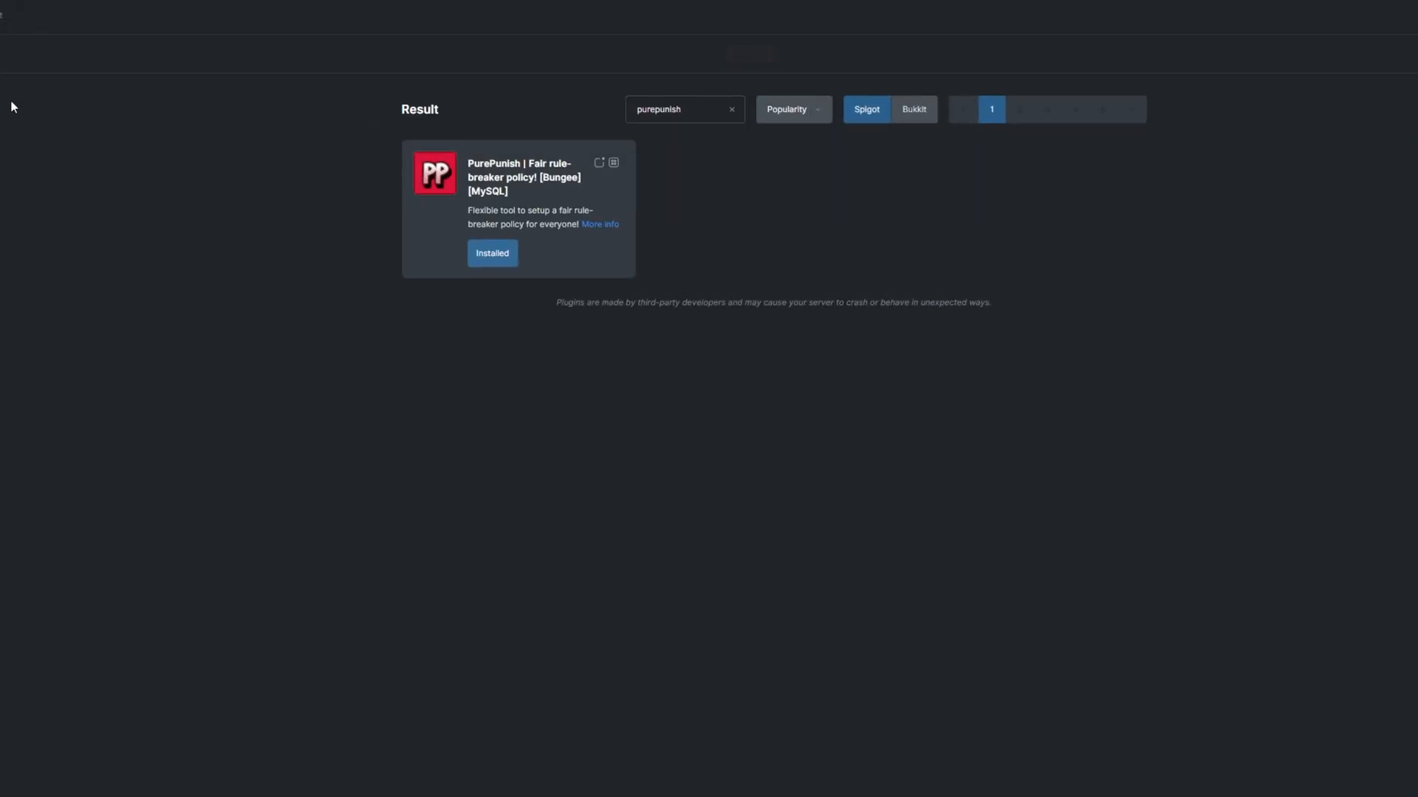
click(599, 163)
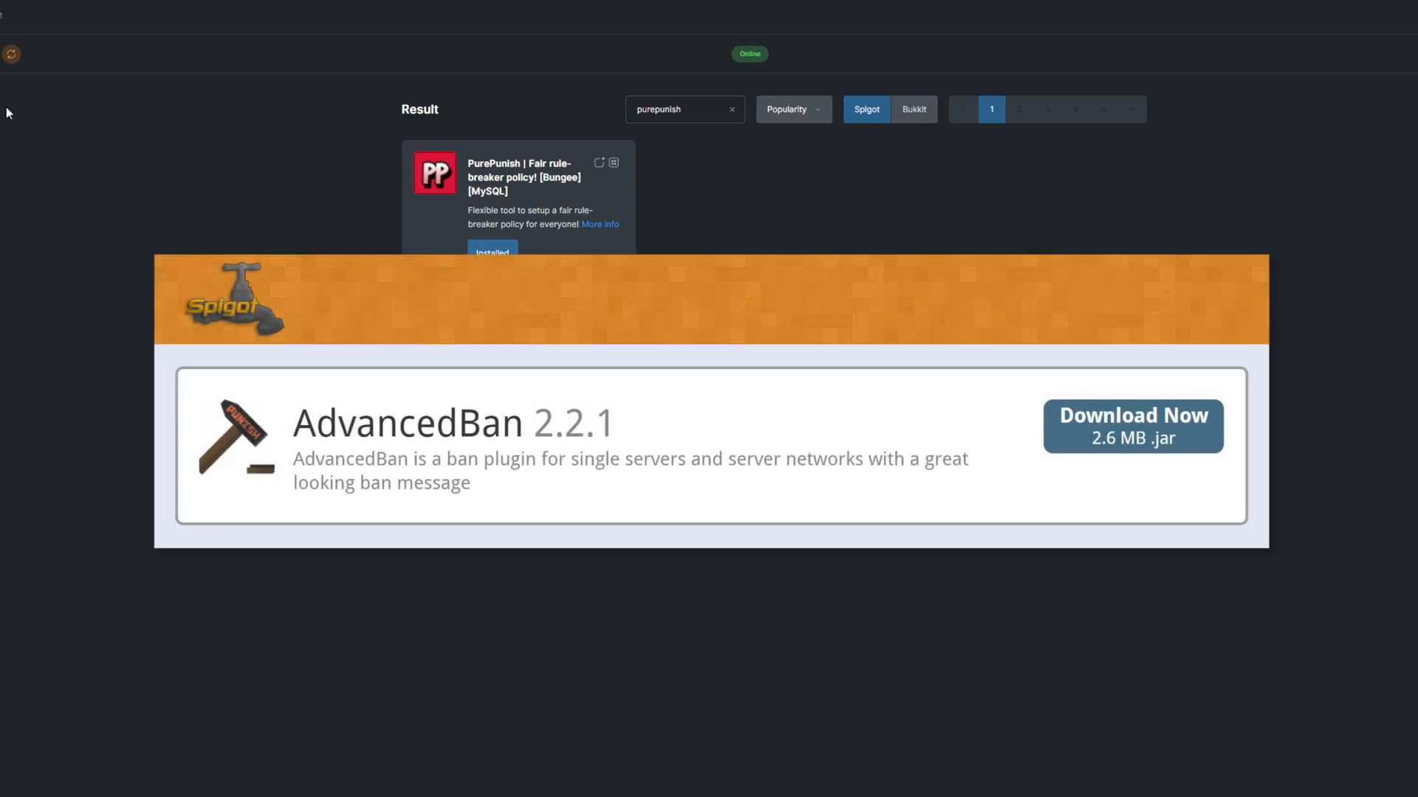
click(65, 272)
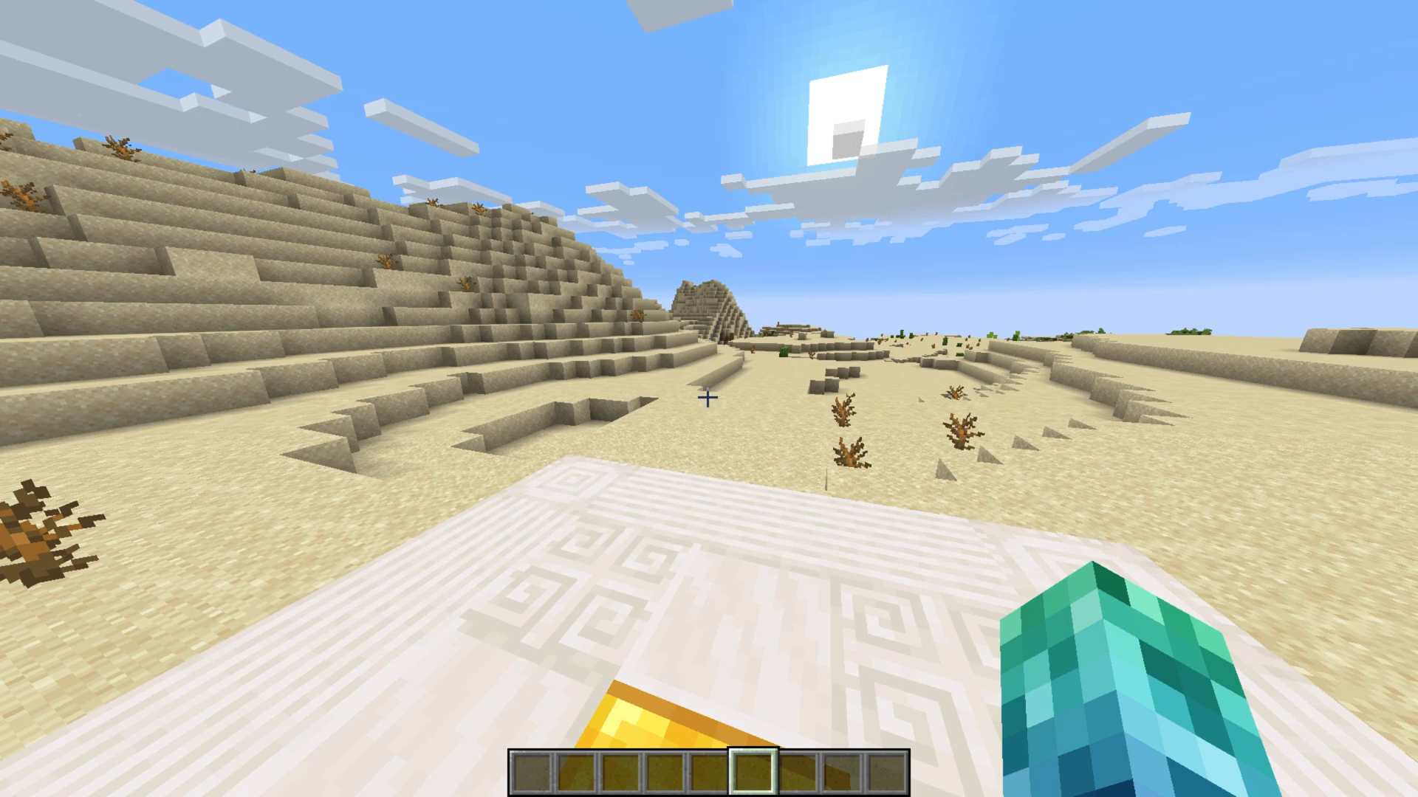
mouse_move(709, 399)
text(/punish Vikk)
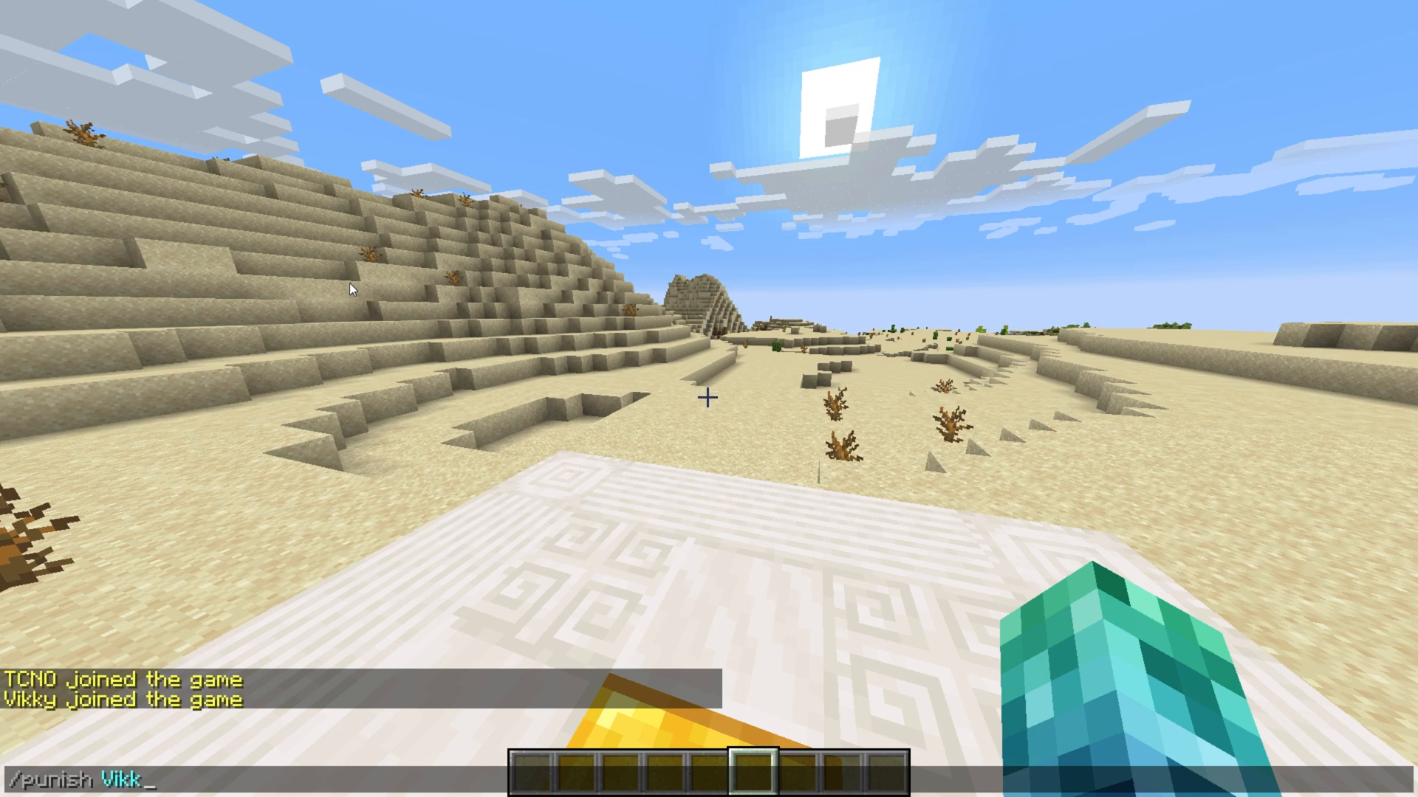
text(chatfilter)
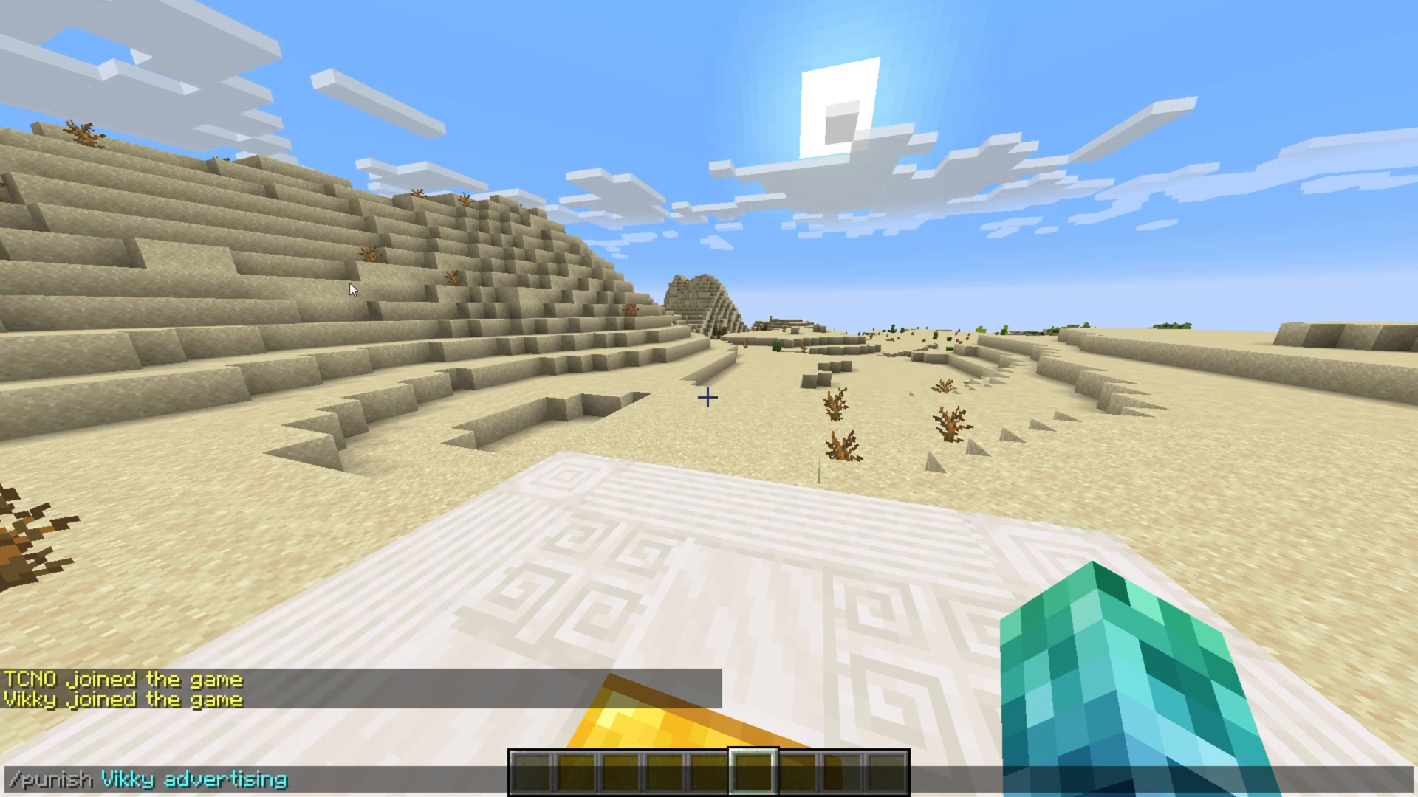
text(medium)
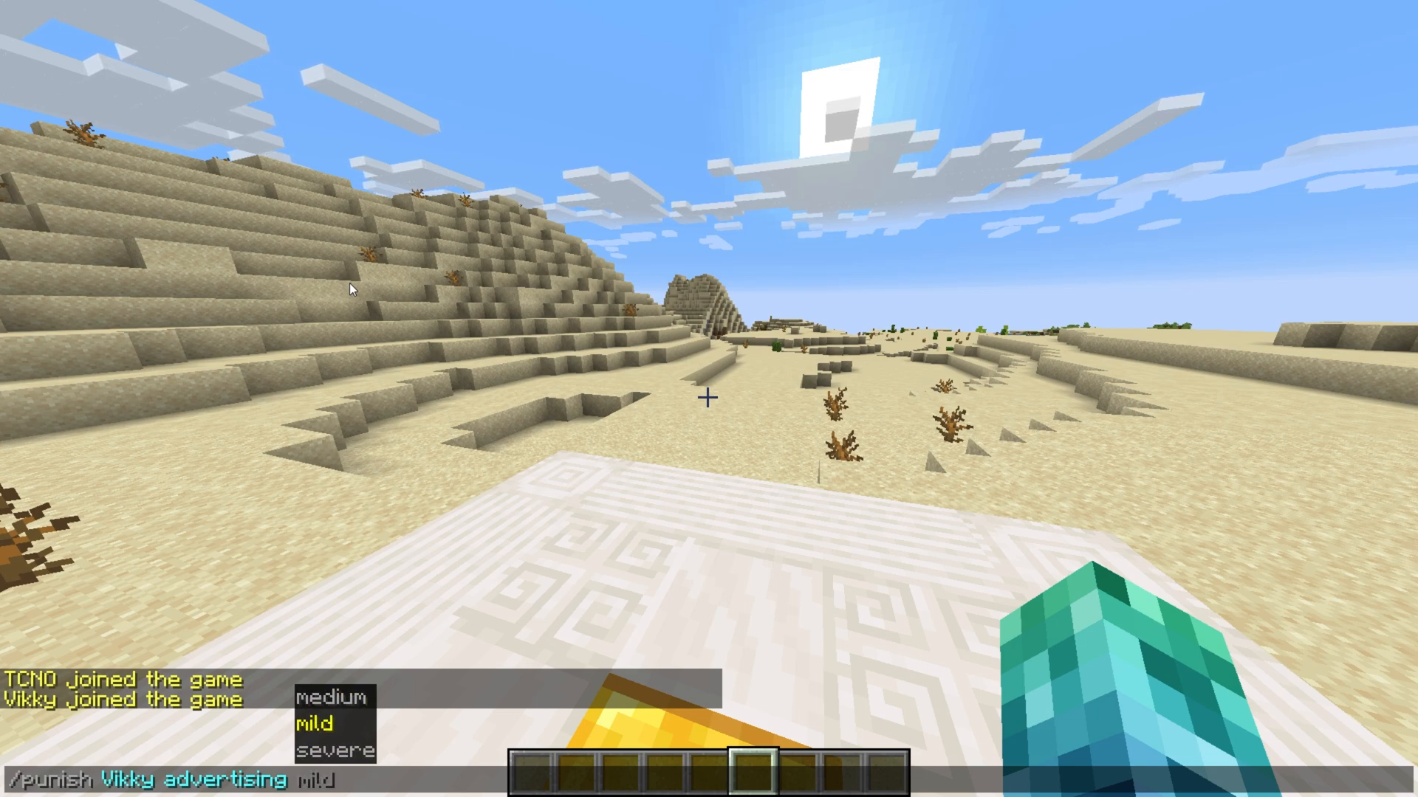
click(313, 722)
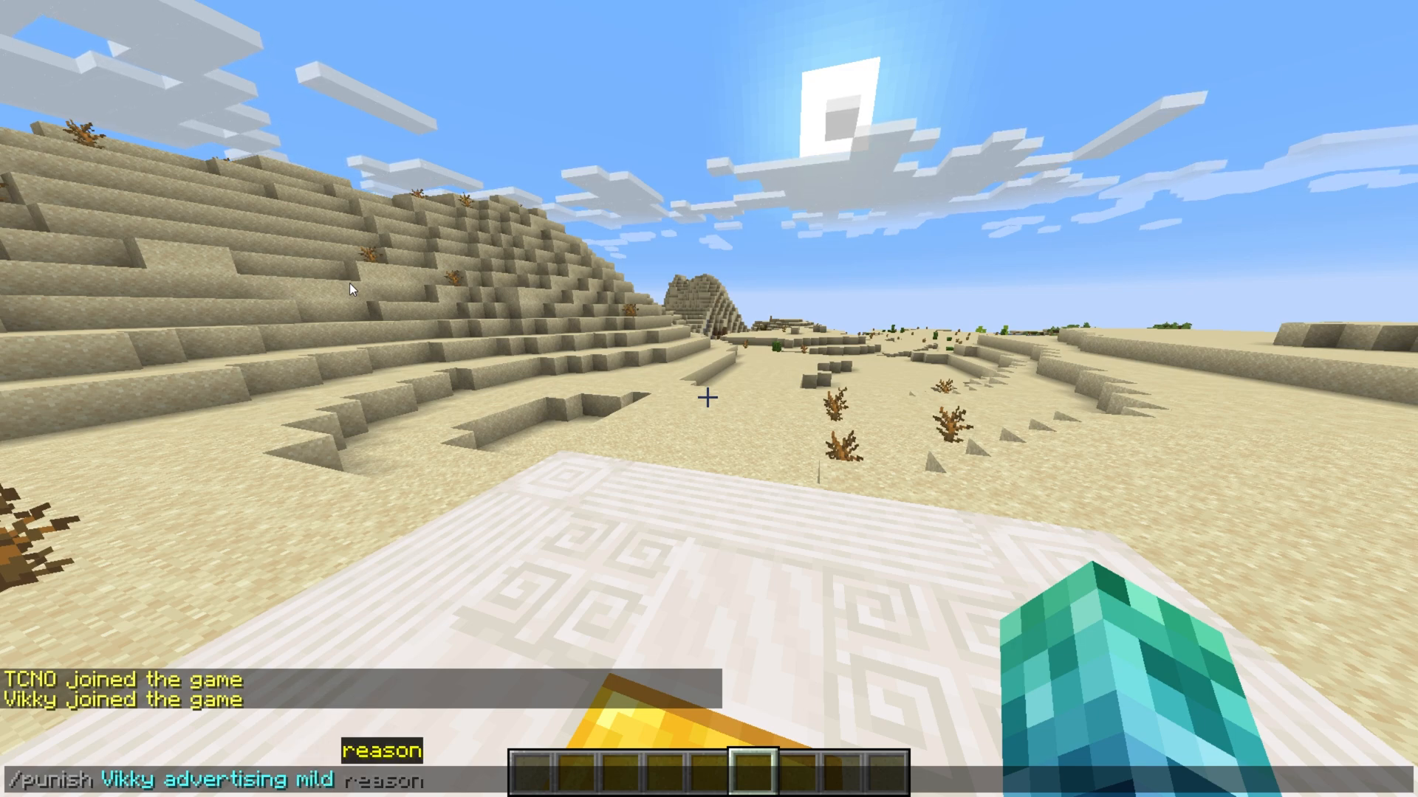
text(Adver)
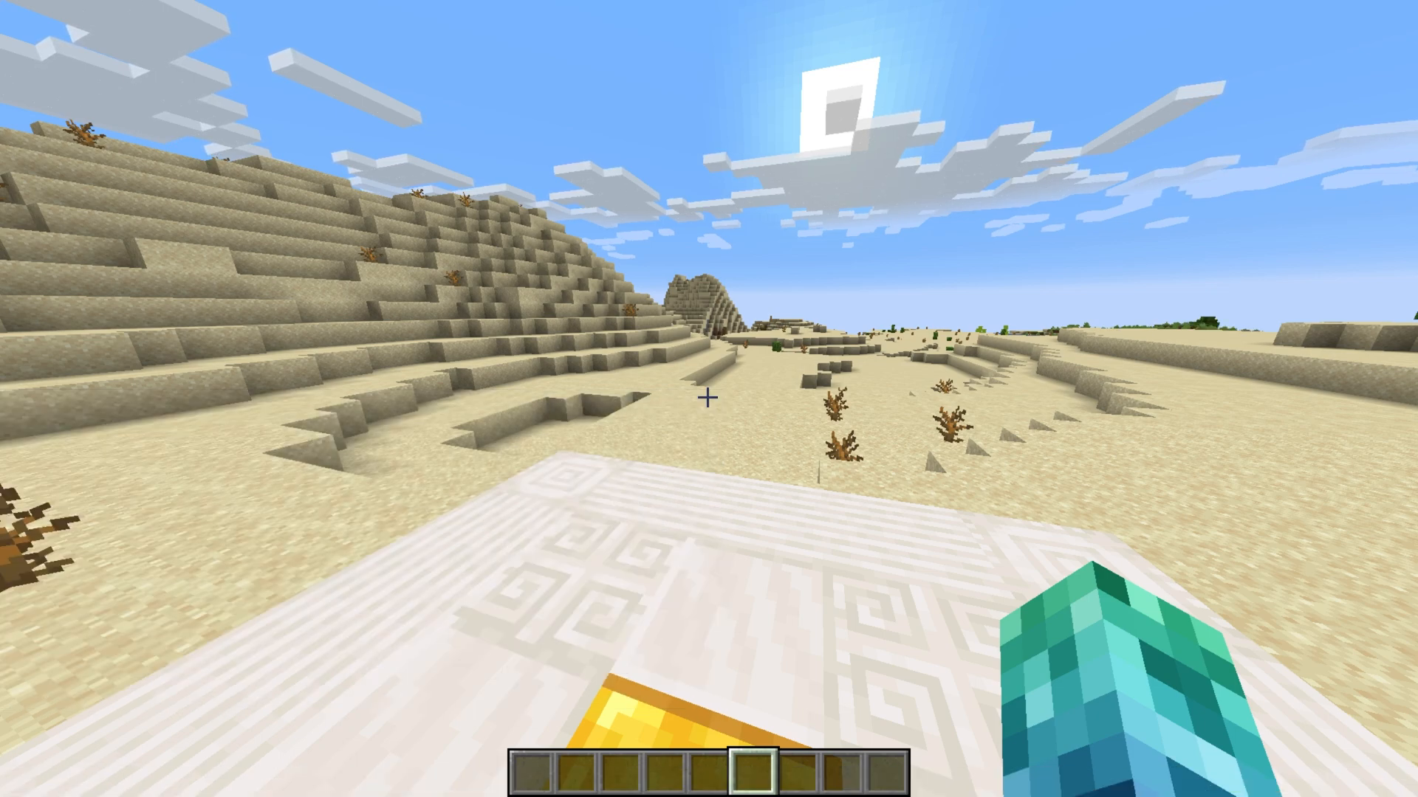
text(/paper)
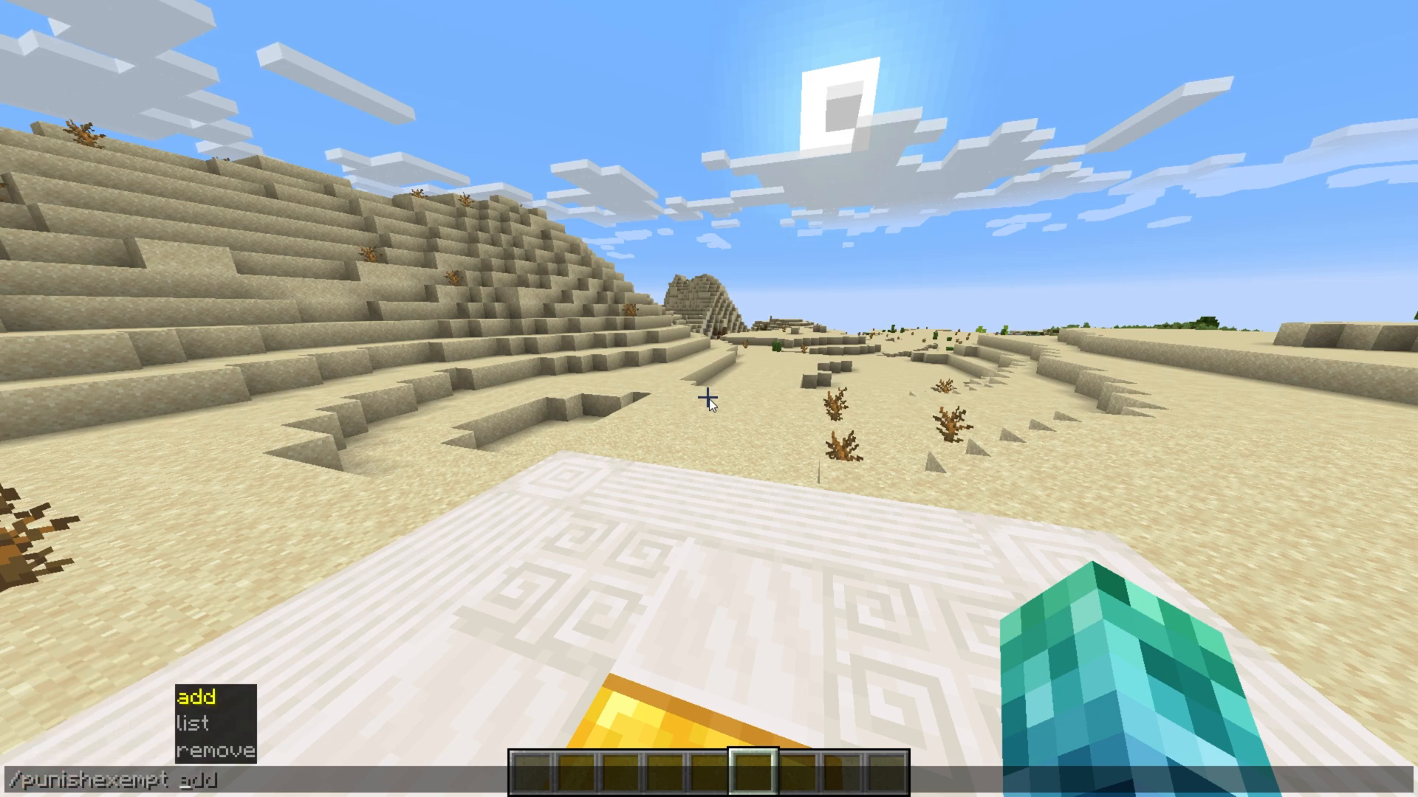
text(TCNO)
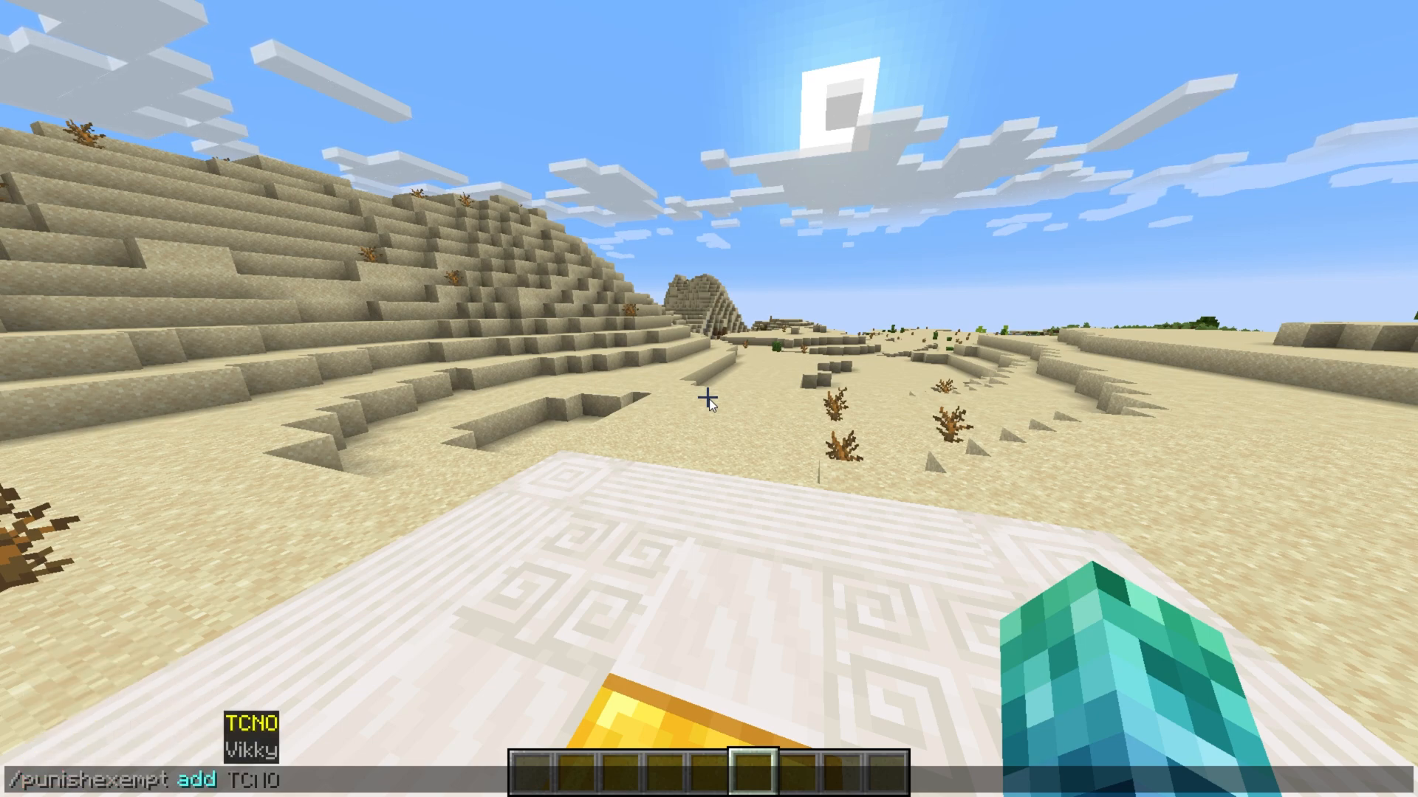
key(BackSpace)
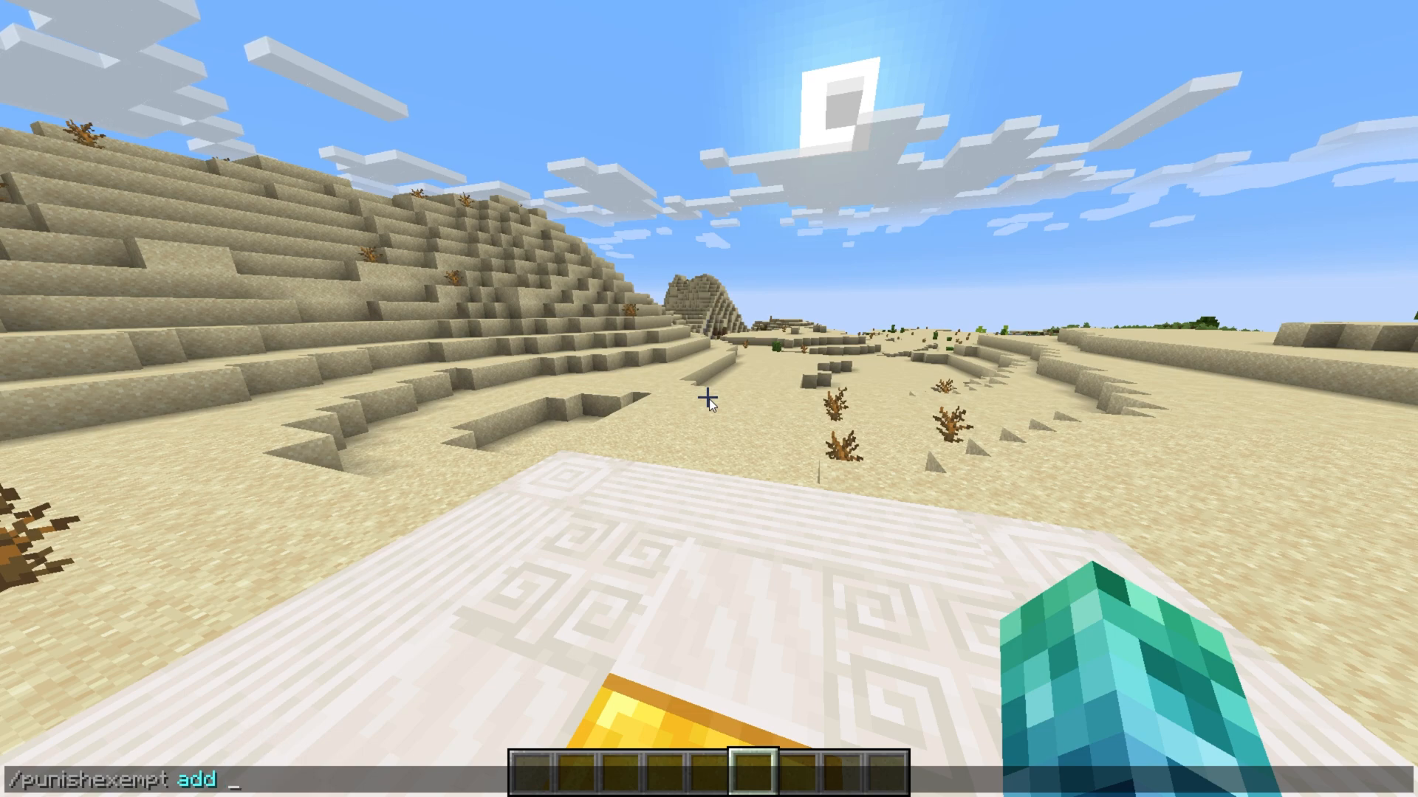
key(BackSpace)
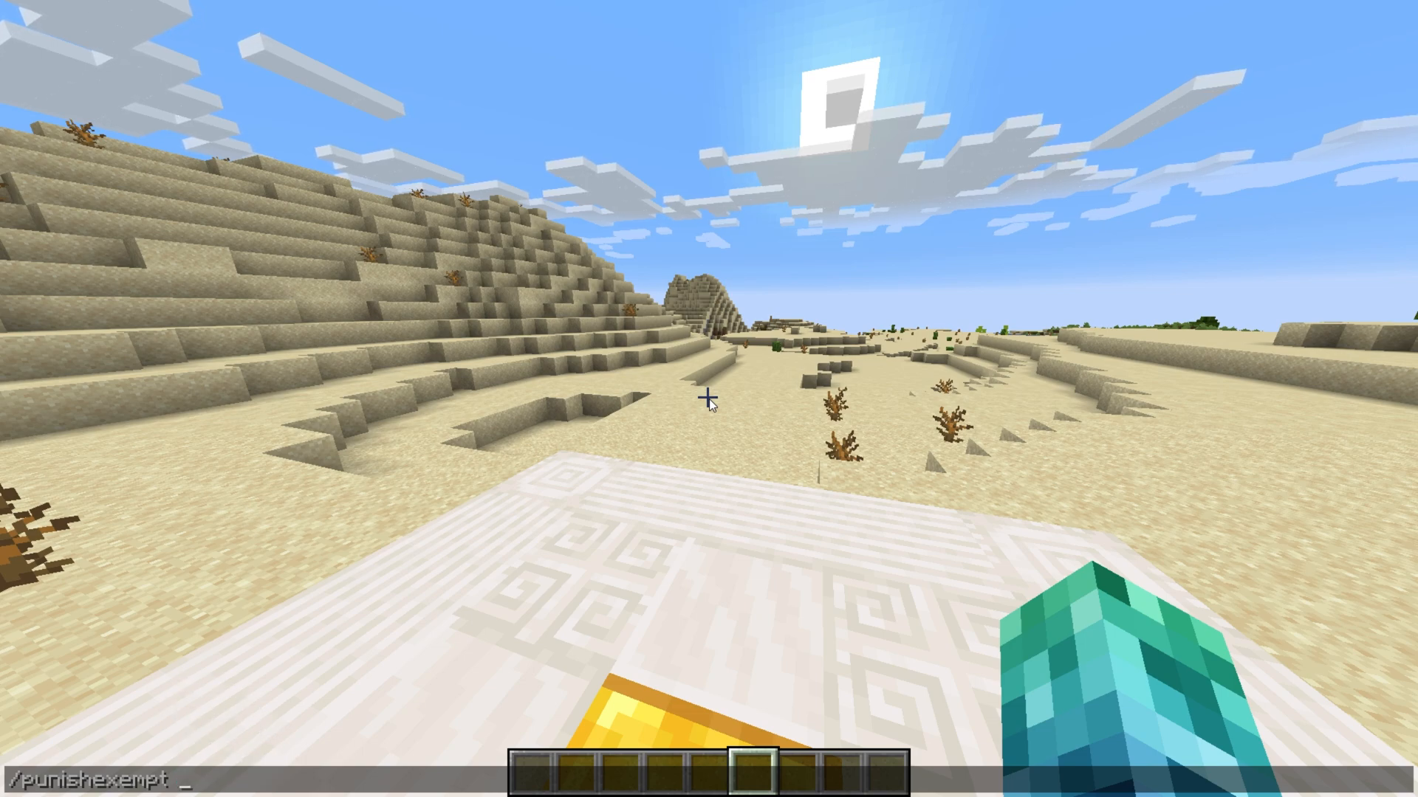
text(remove)
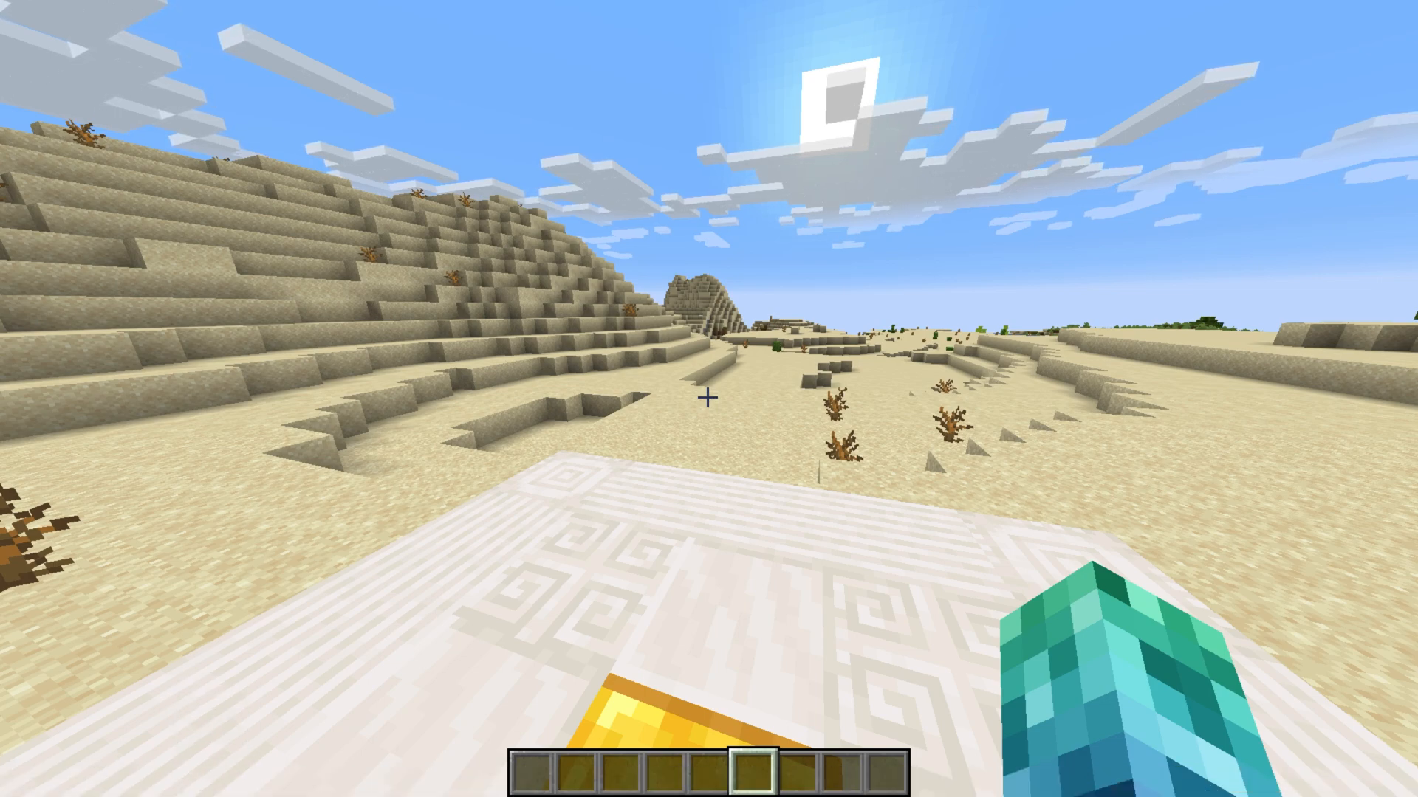
text(/punish)
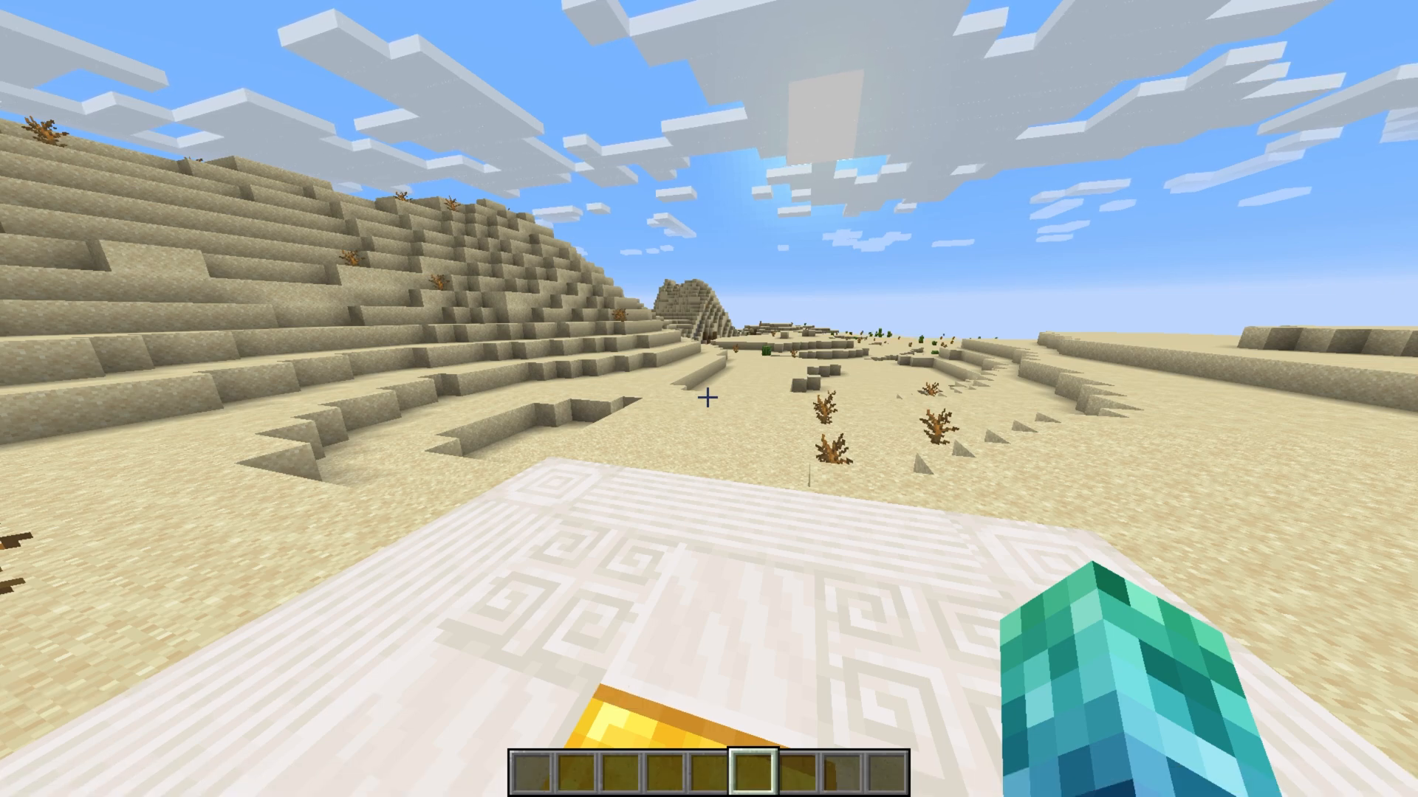
Run /punish on Vikky for mild advertising, reason 'Advertising their SMP server', muting 60 minutes.
text(/punish Vikky advertising mild)
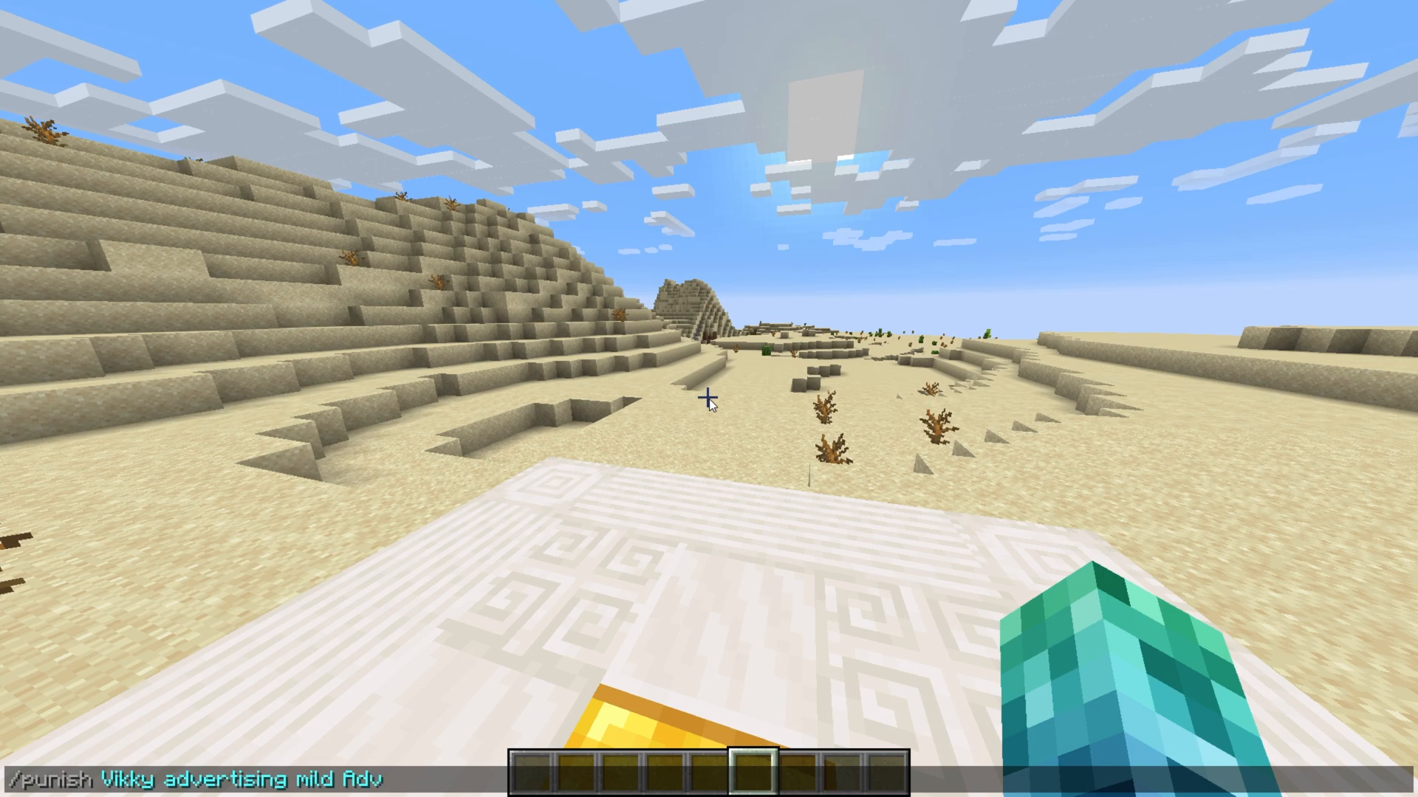
text(Advertising their SMP s)
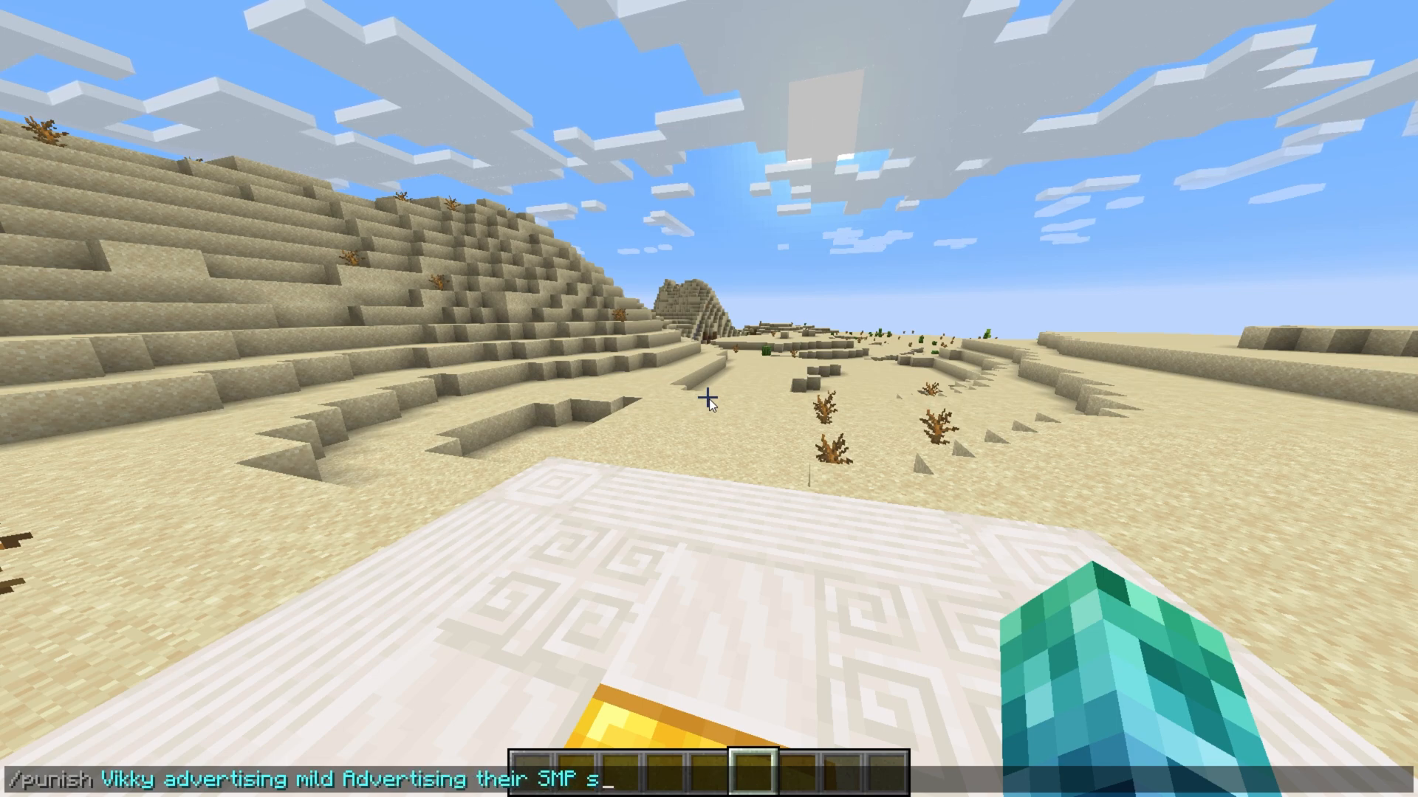
key(Return)
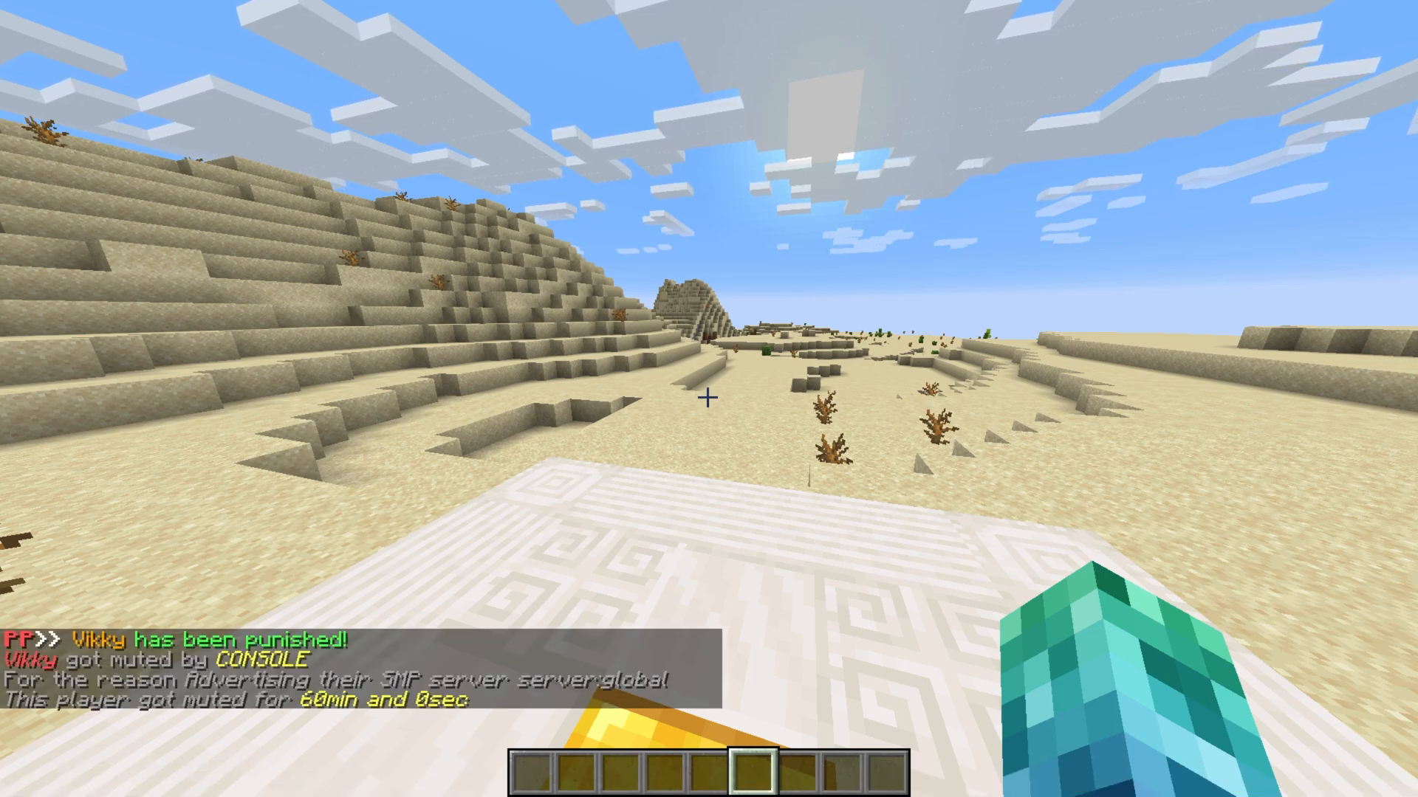
mouse_move(710, 405)
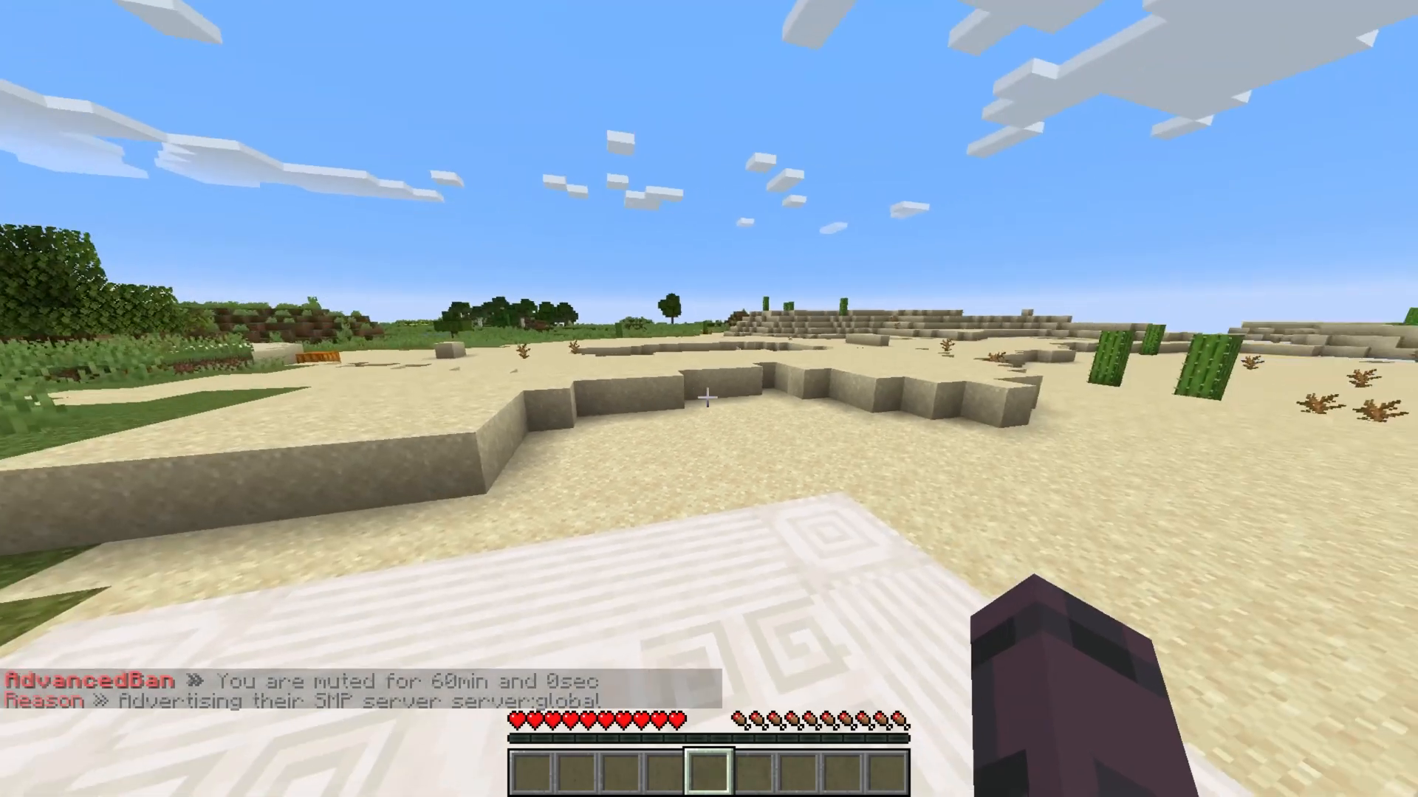
mouse_move(708, 399)
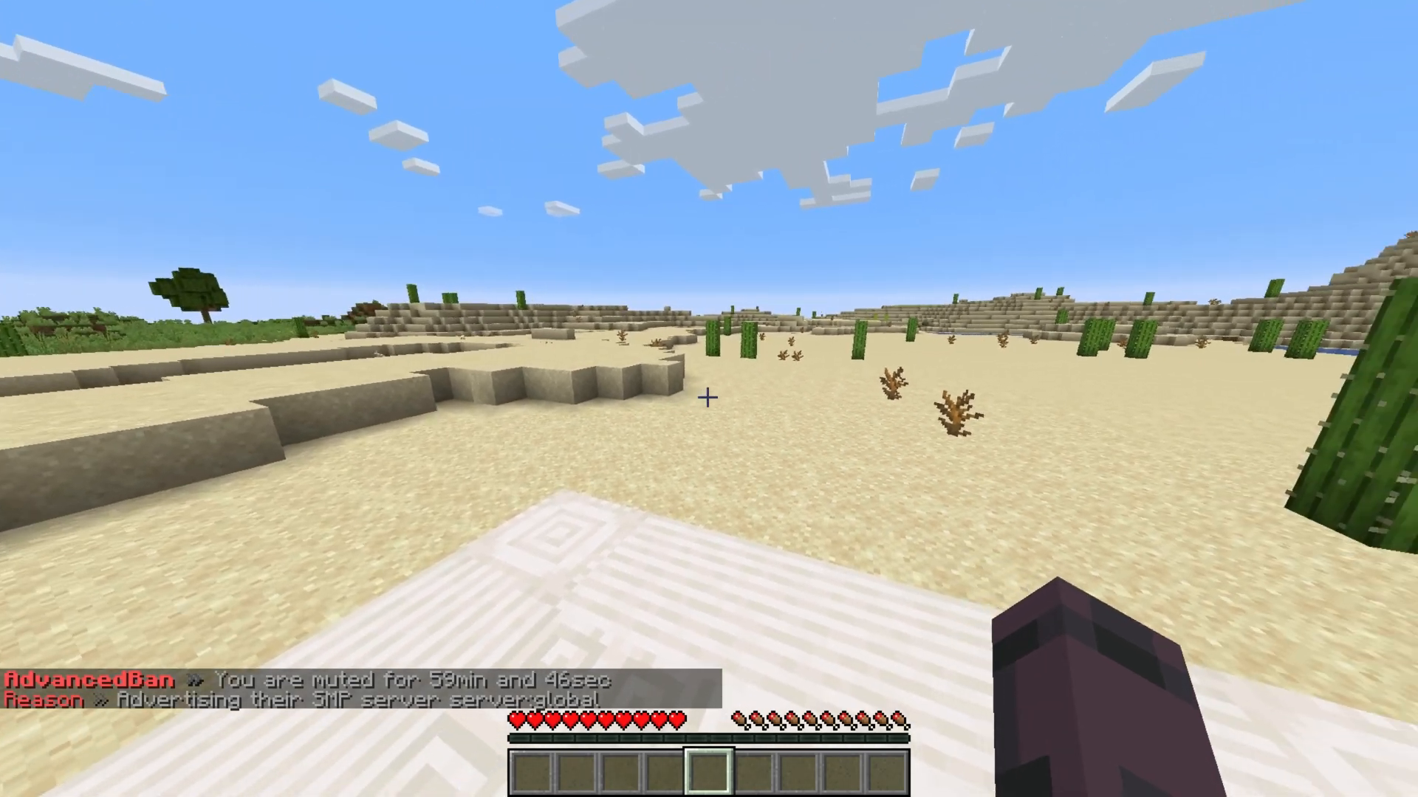
mouse_move(709, 398)
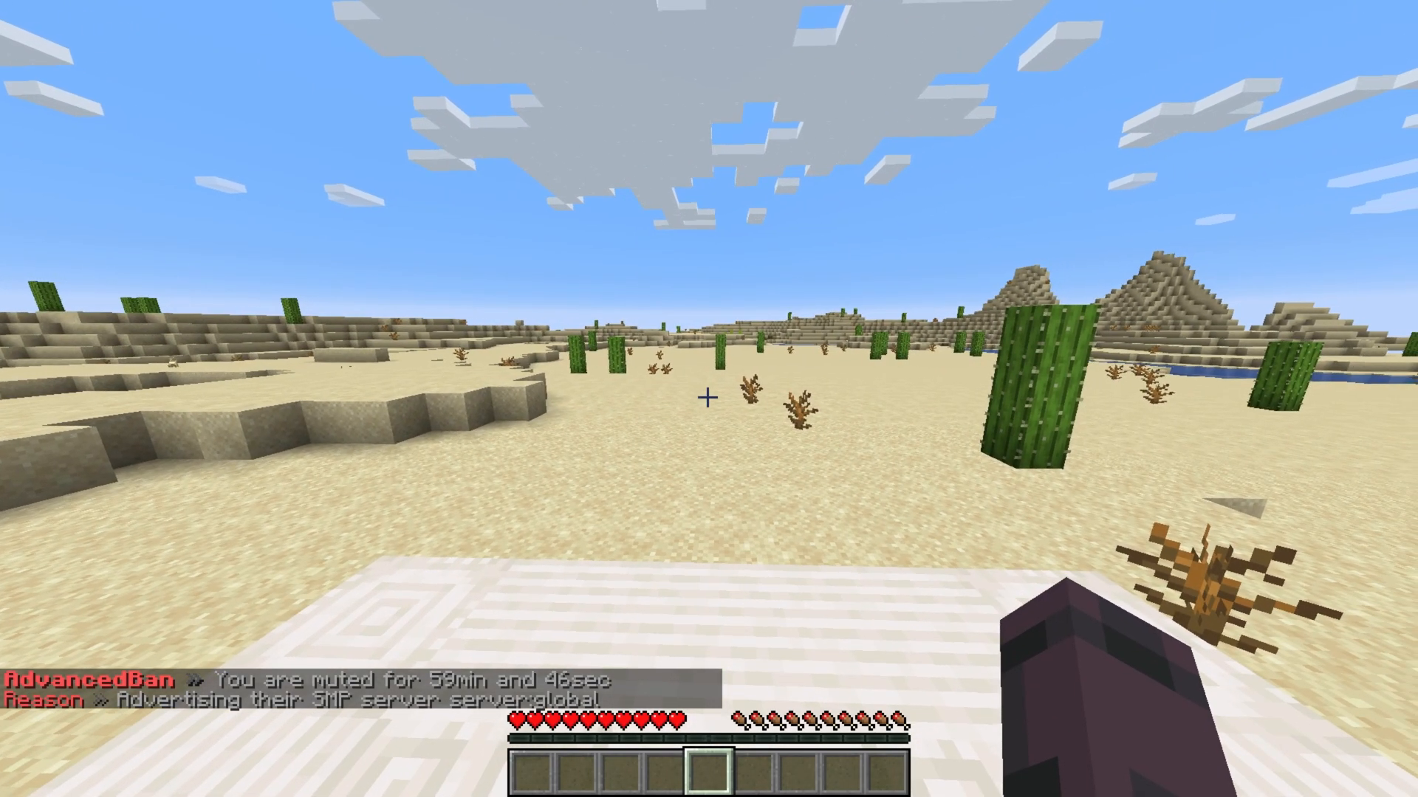
mouse_move(709, 399)
text(/phistory v)
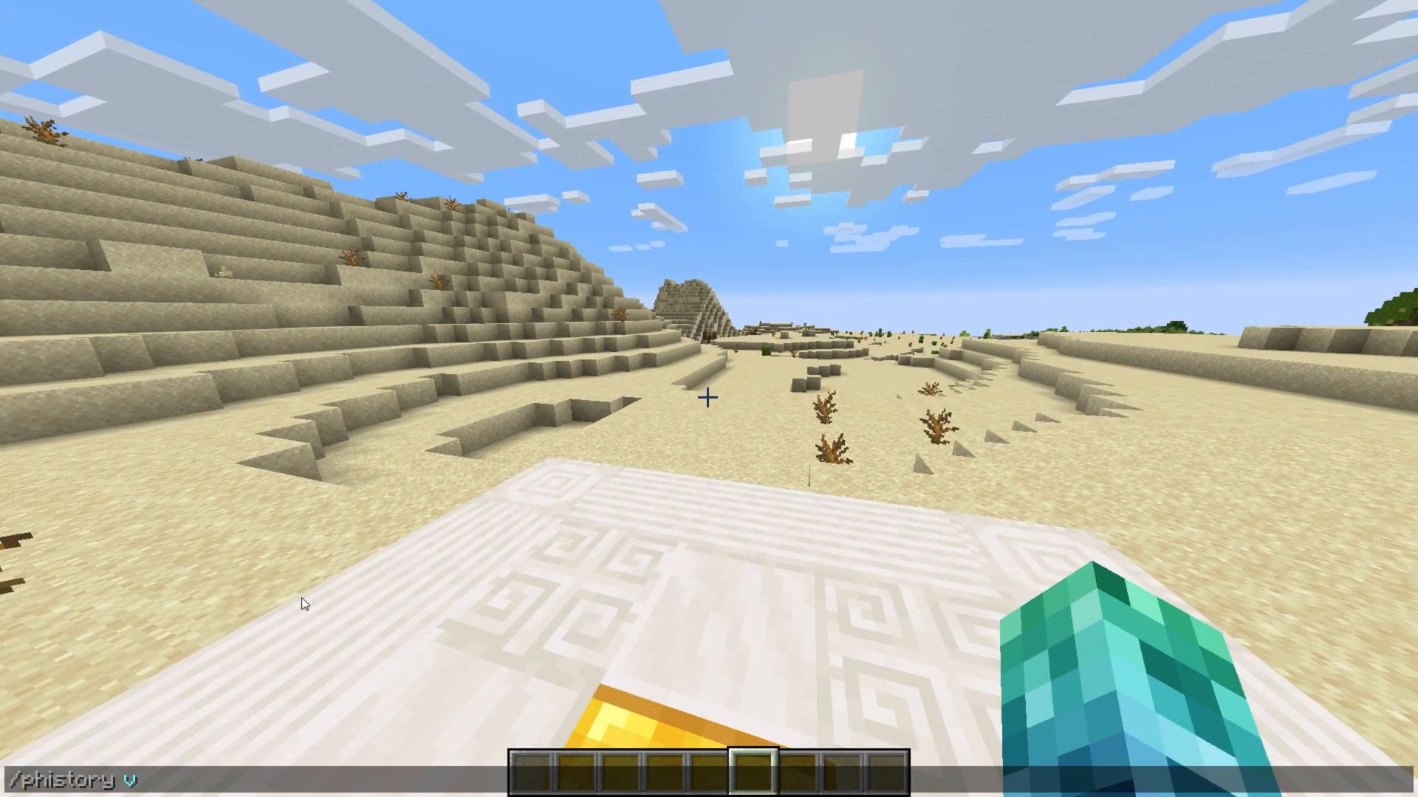
key(Return)
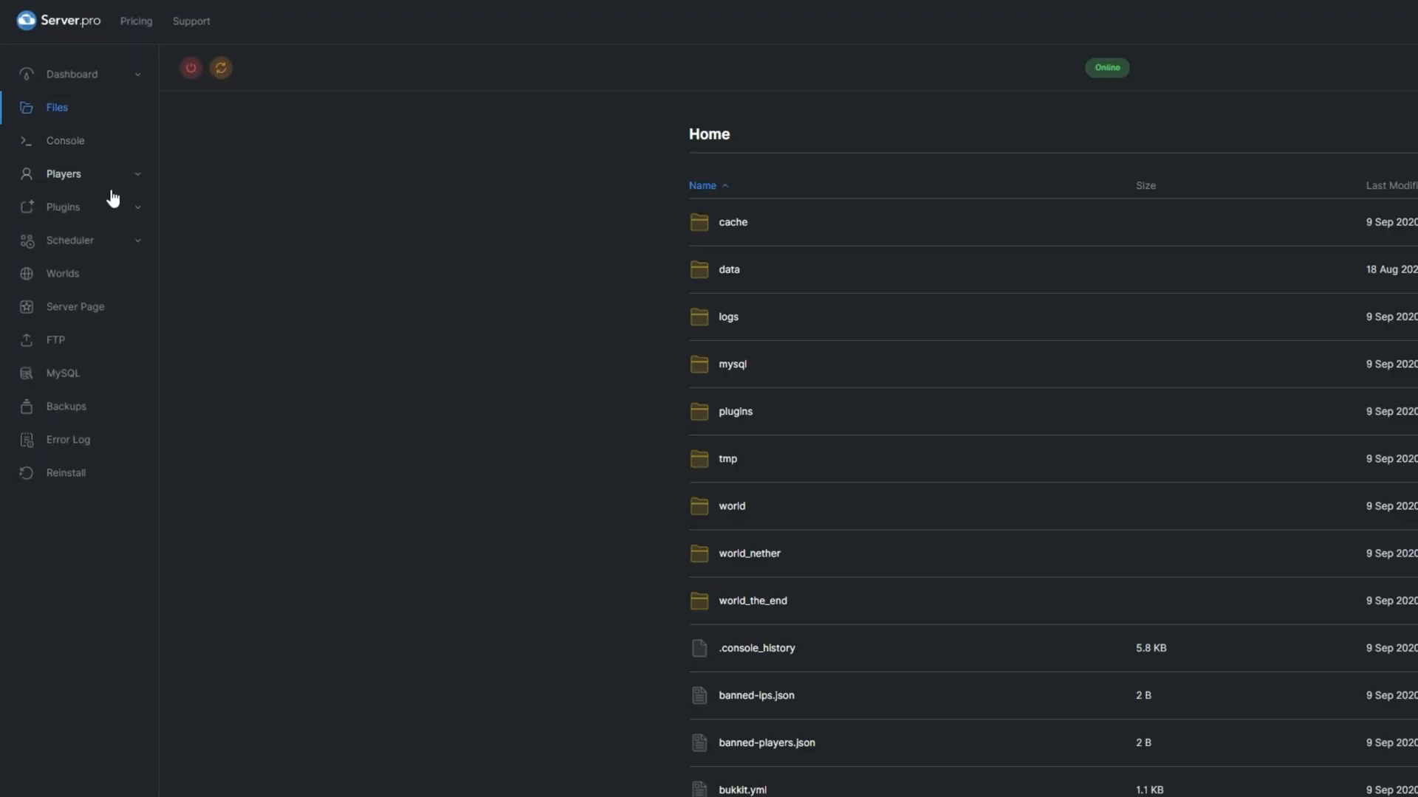
Browse plugins > PurePunish, look into the language folder, then enter the reasons folder.
click(734, 412)
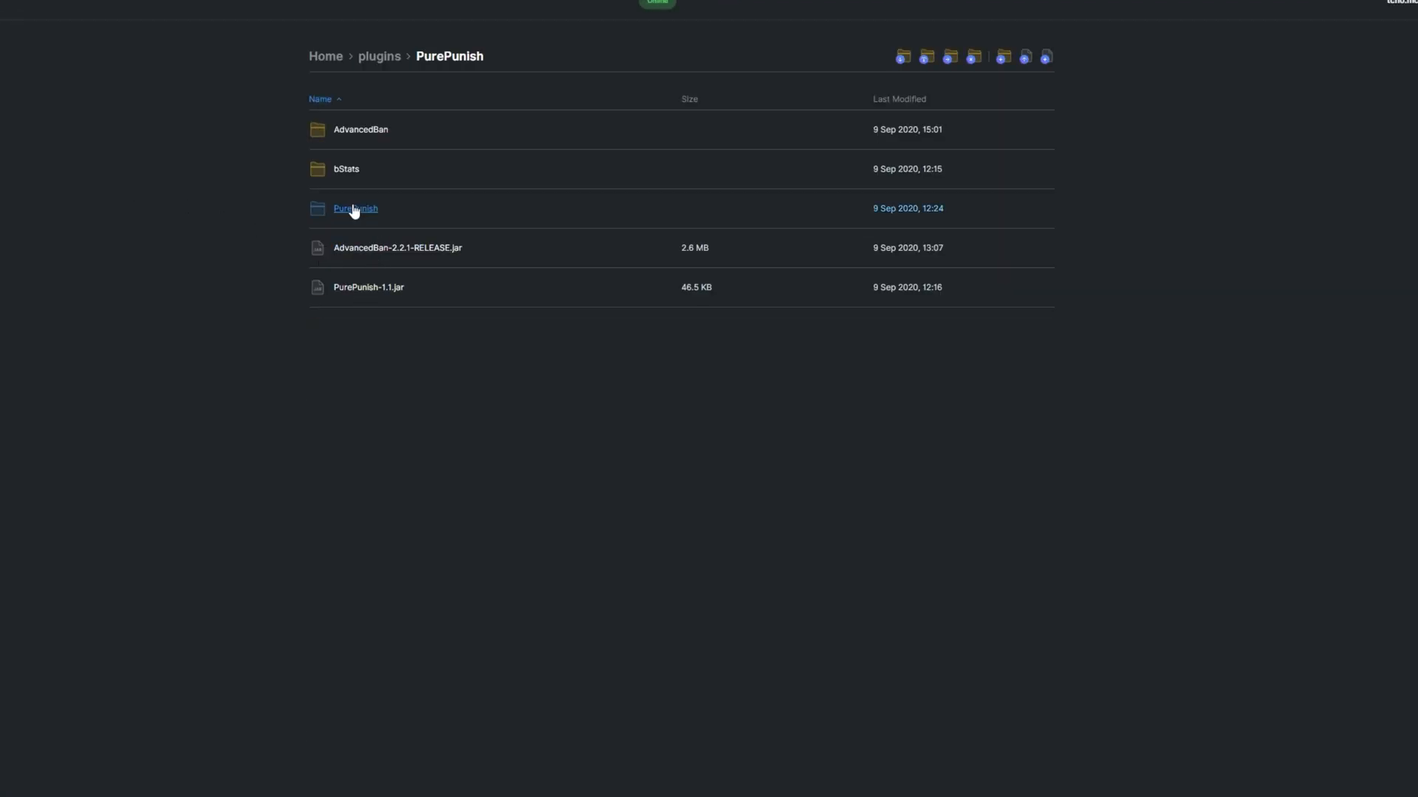
click(354, 208)
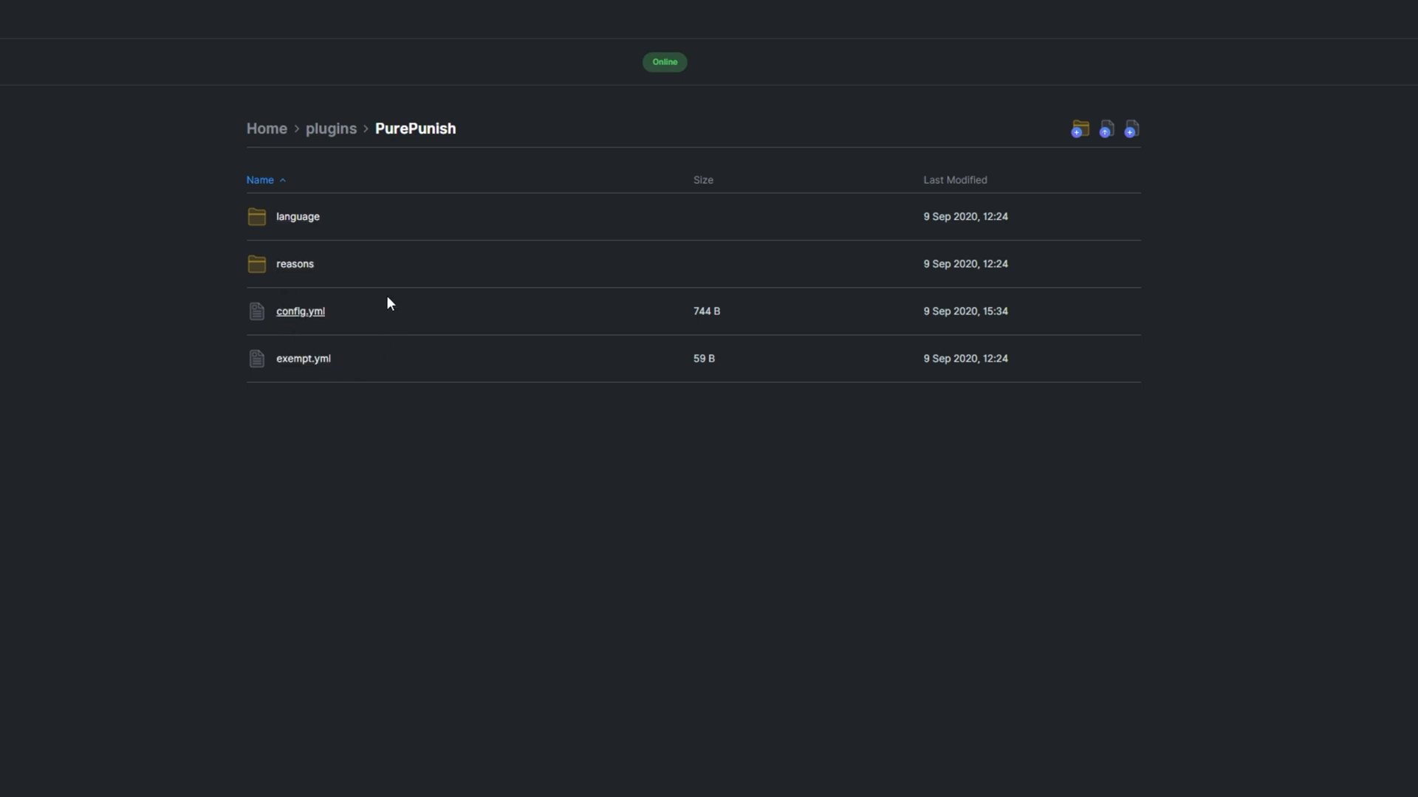
click(297, 216)
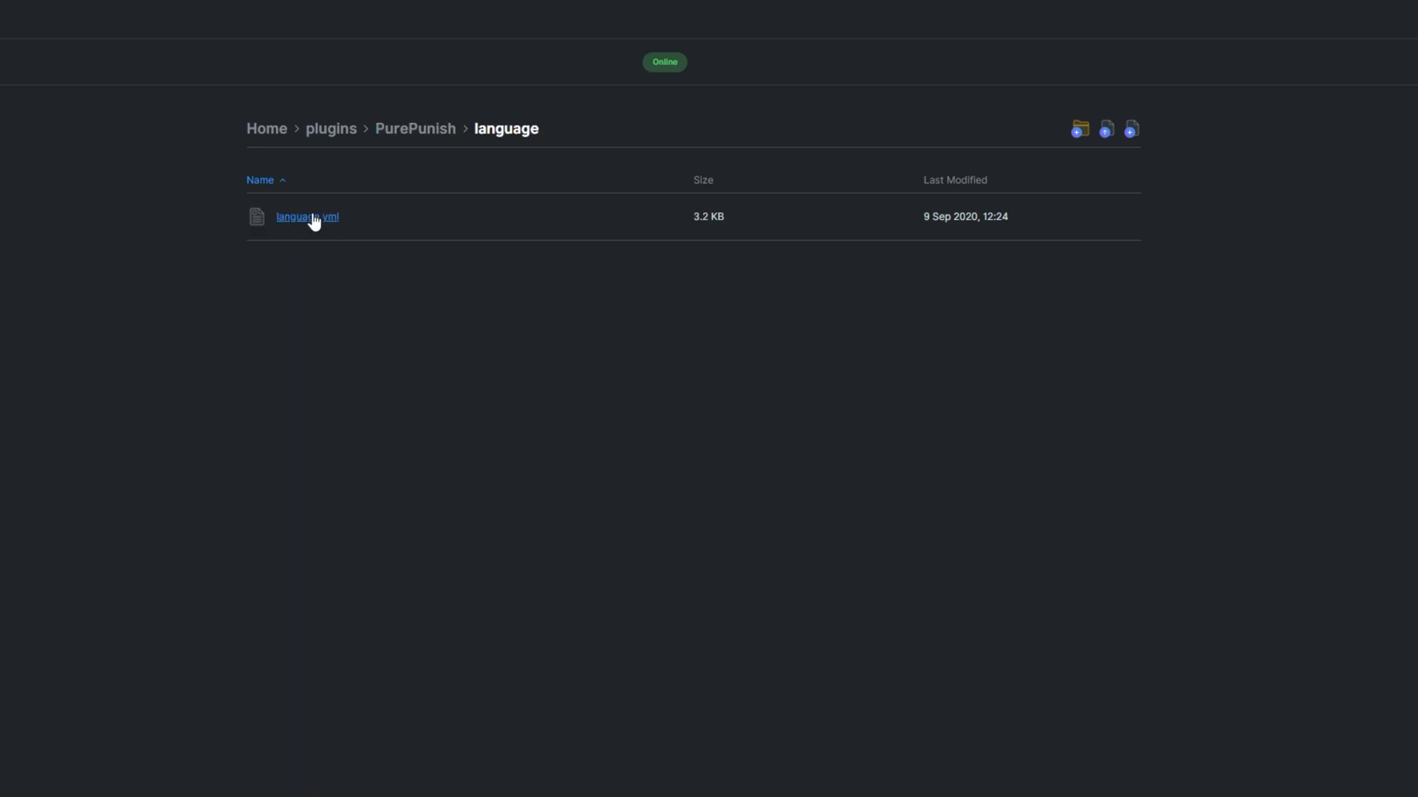
click(307, 216)
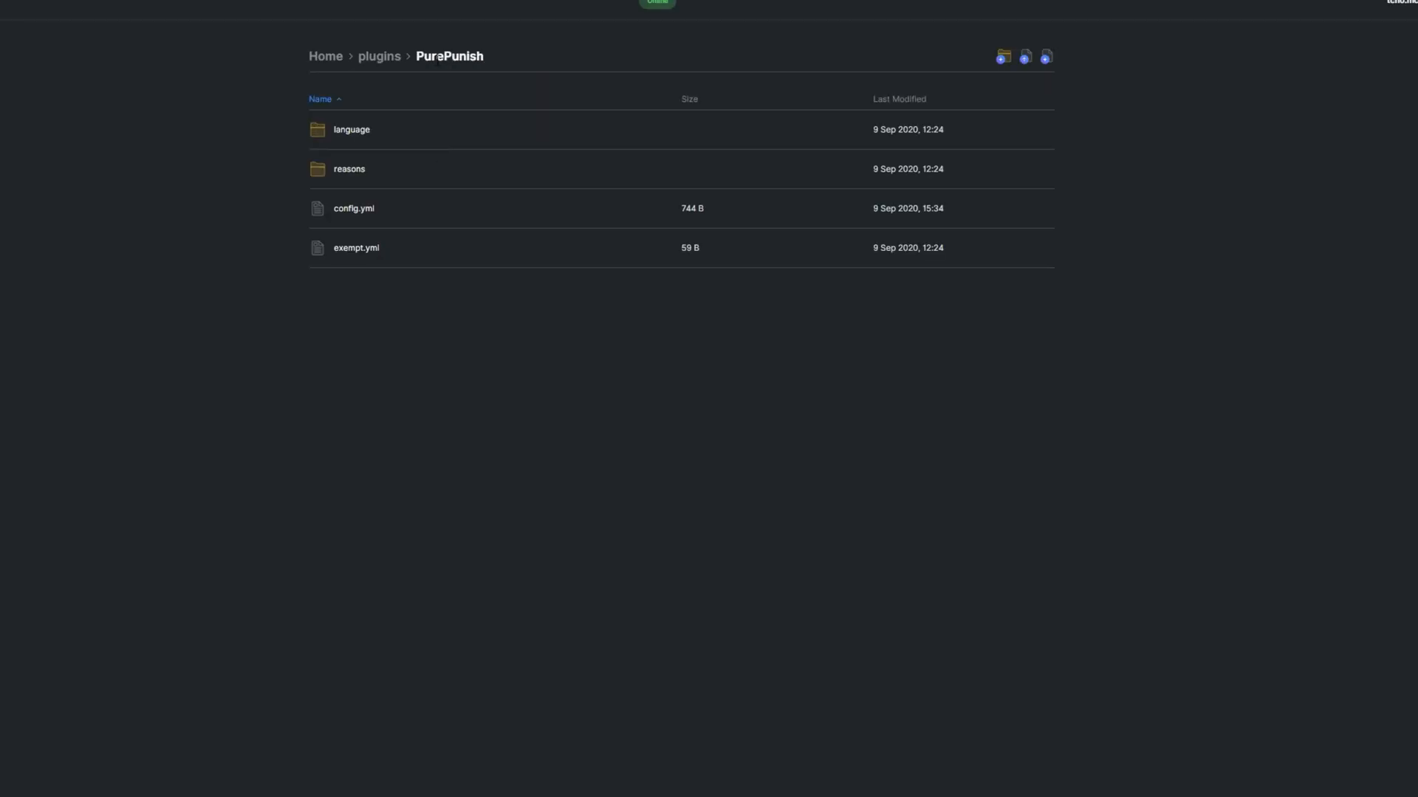
click(349, 168)
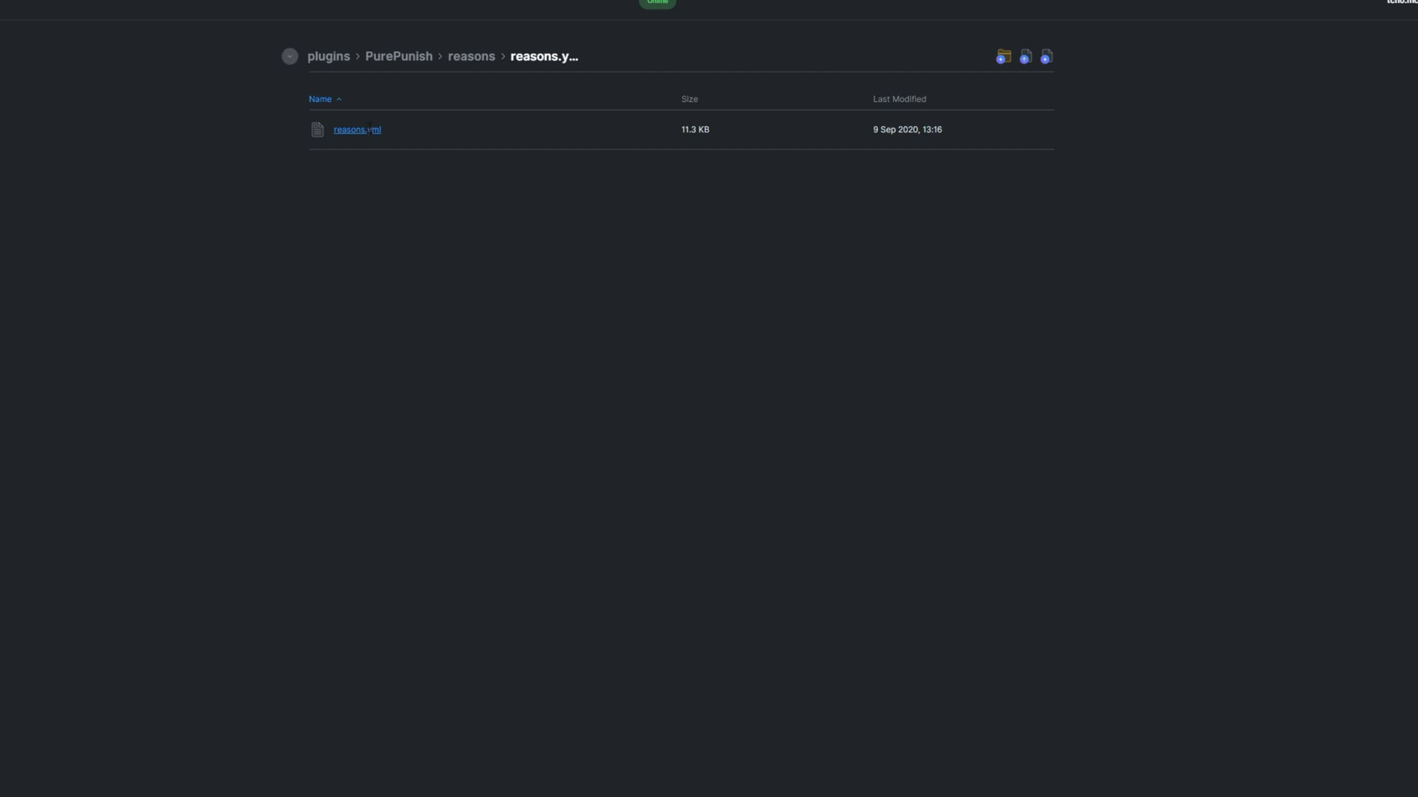
Read reasons.yml down to the Advertising reason and its auto-commands section.
click(353, 130)
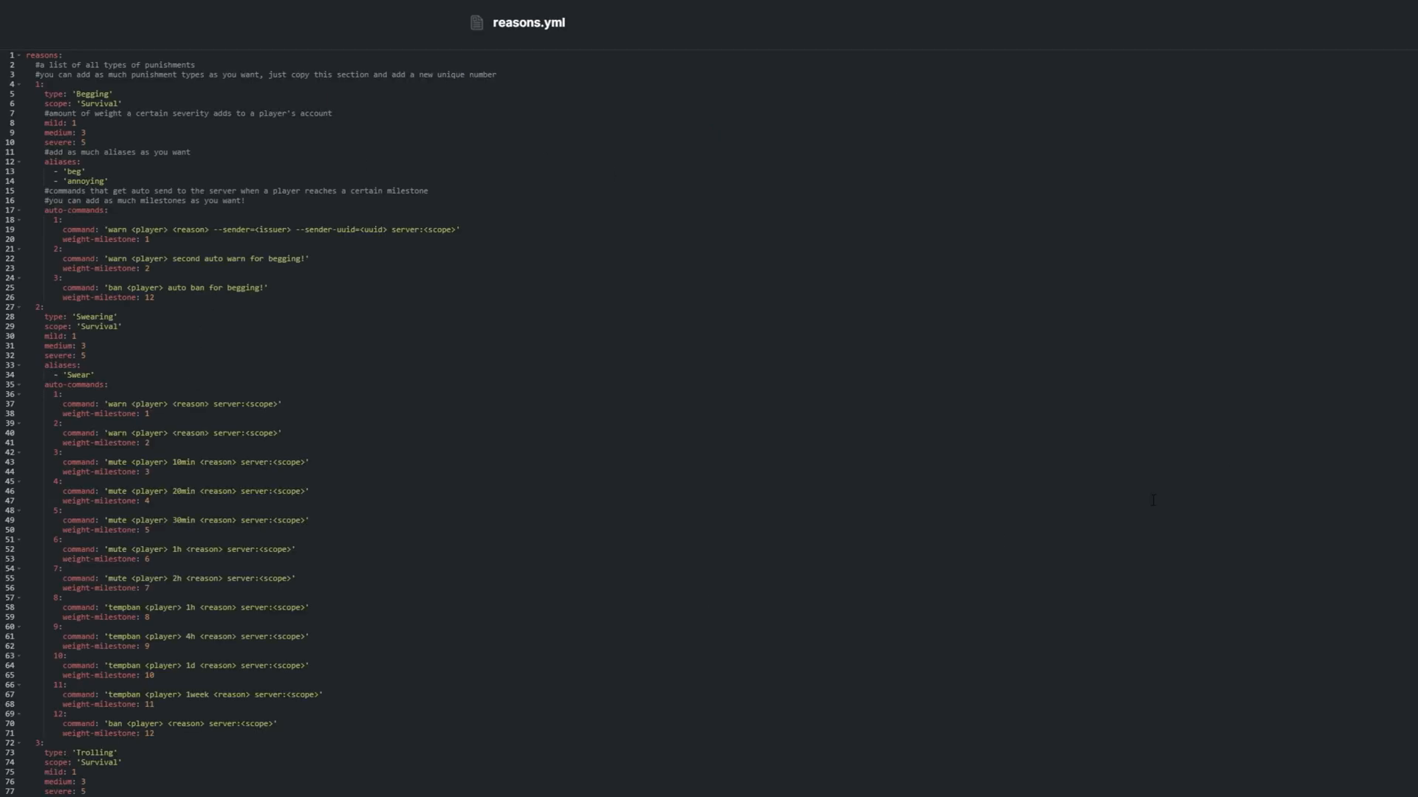
scroll(down, 3)
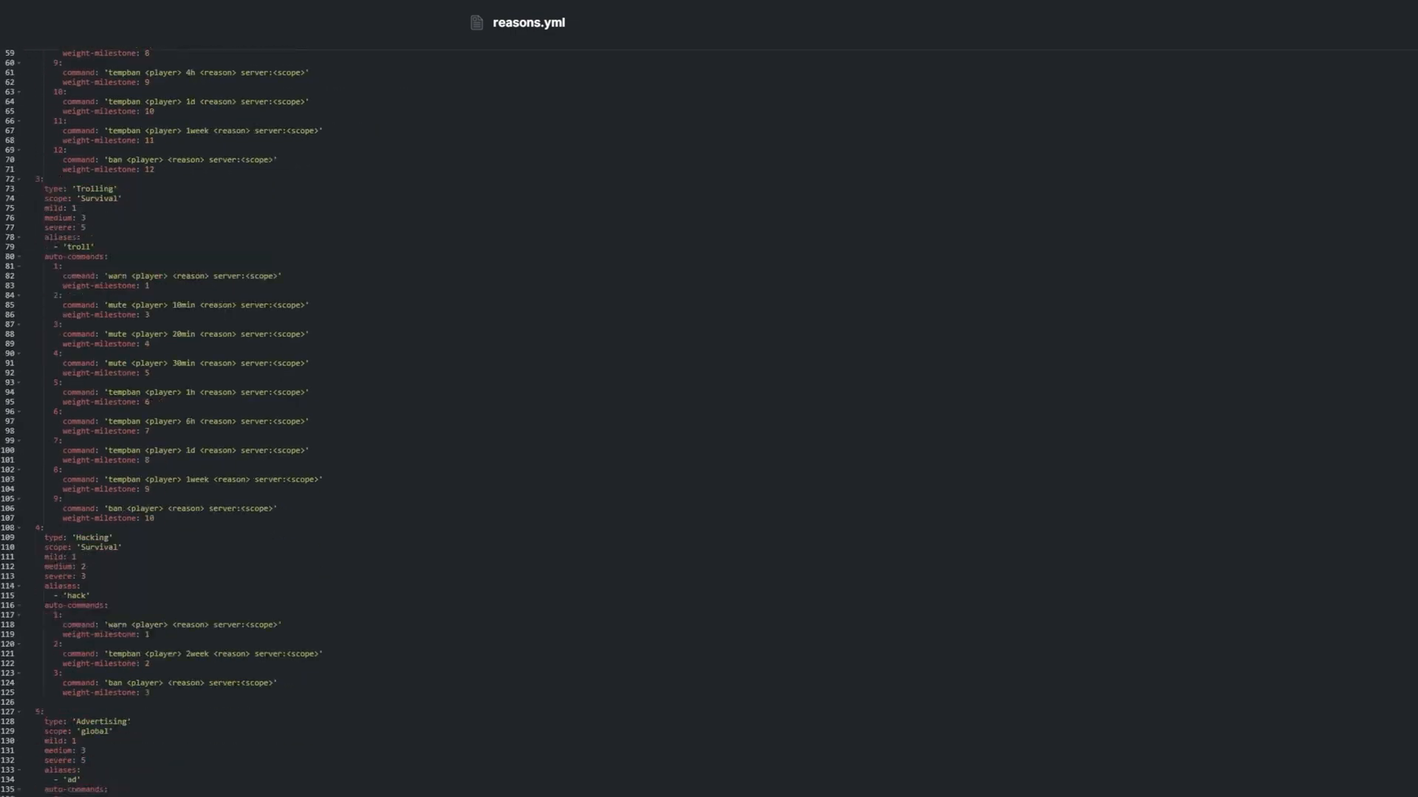
scroll(down, 3)
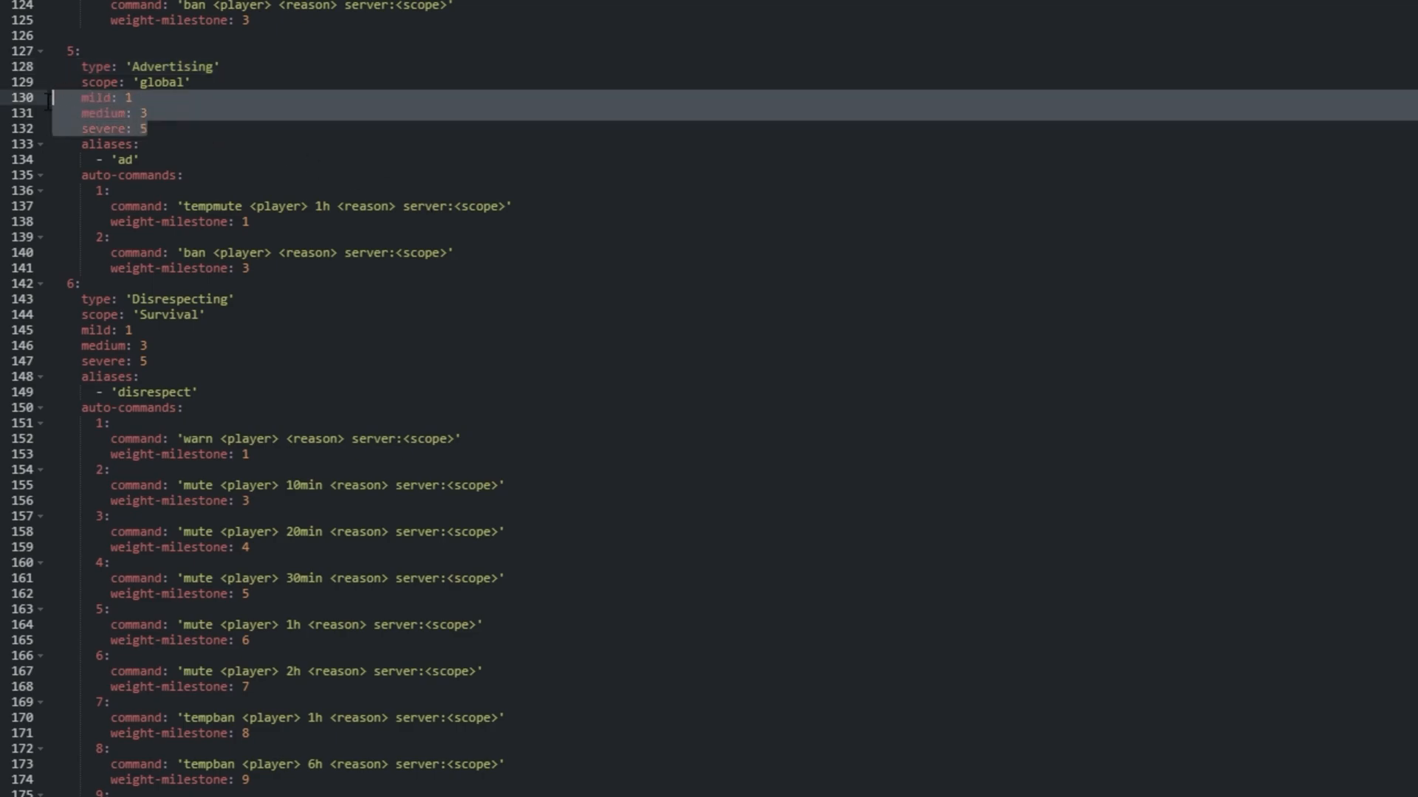
mouse_move(219, 146)
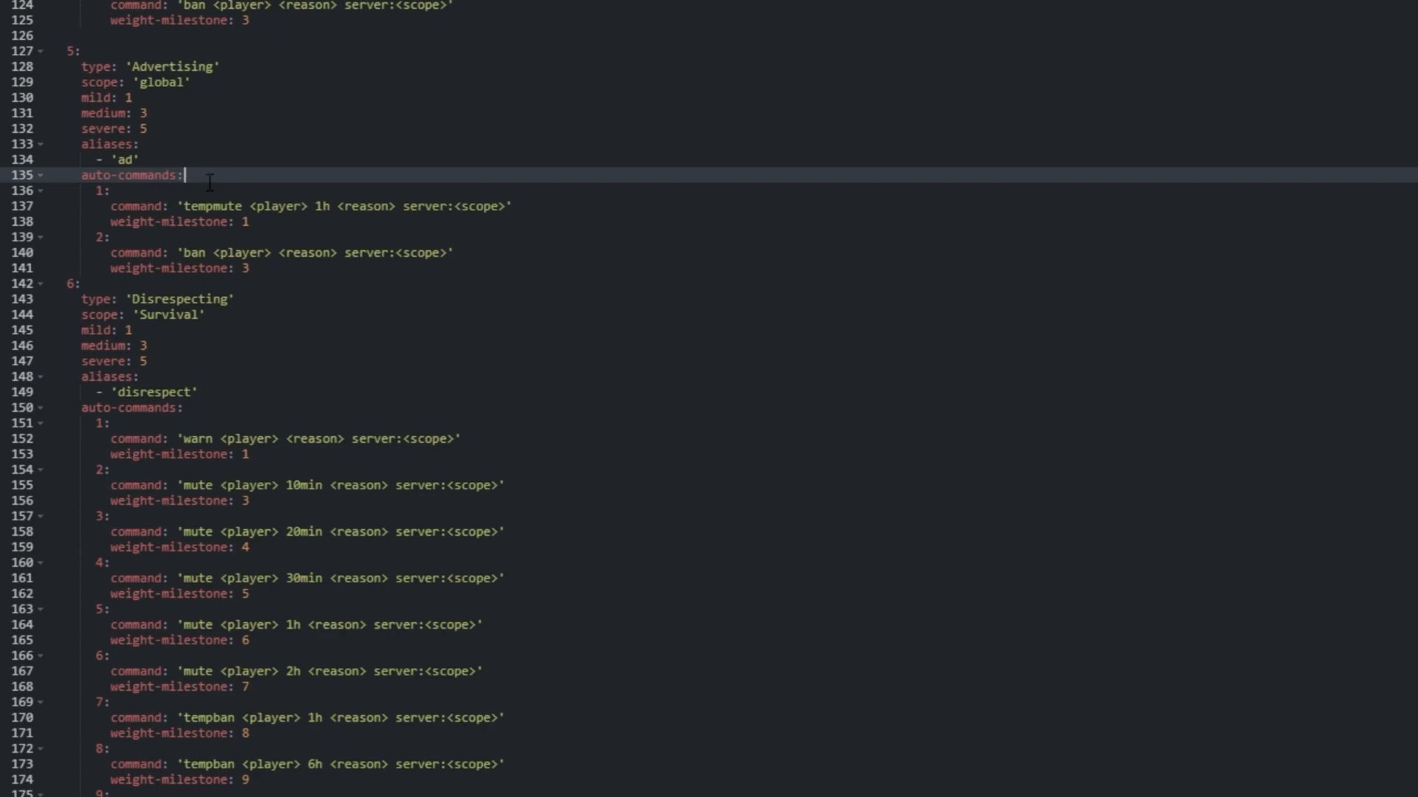
click(266, 222)
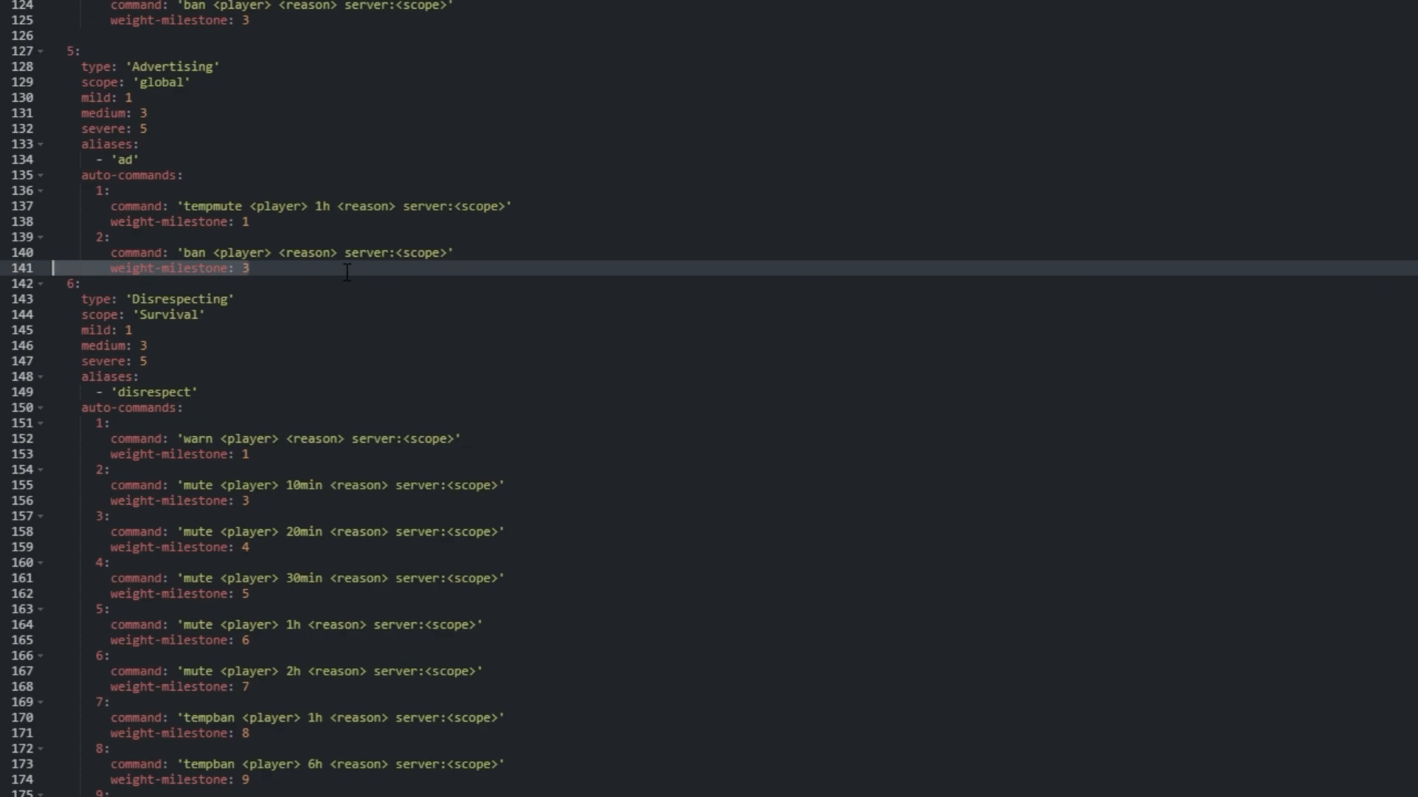
Set Advertising's mild weight to 1 and check the weight-3 milestone's automatic ban command.
click(132, 97)
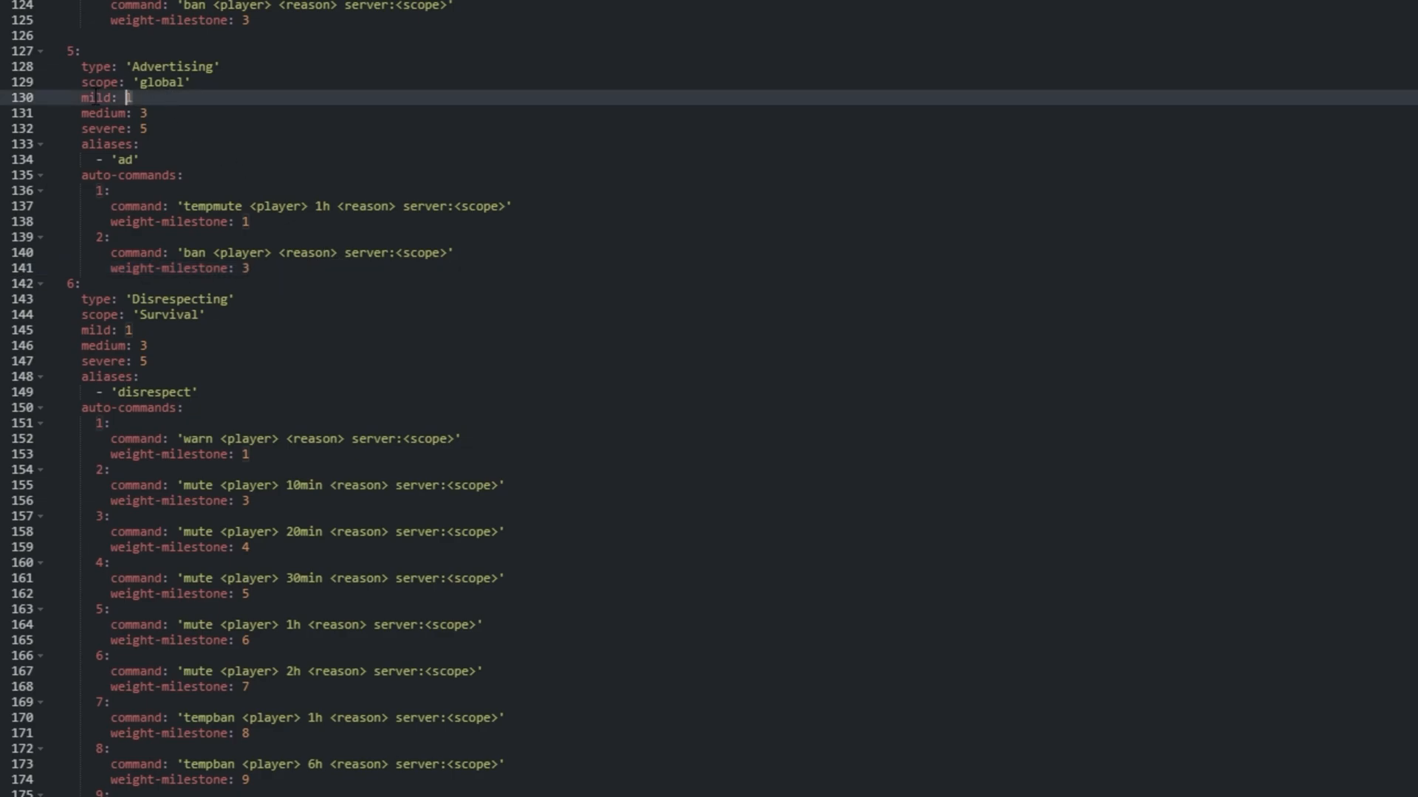
text(1)
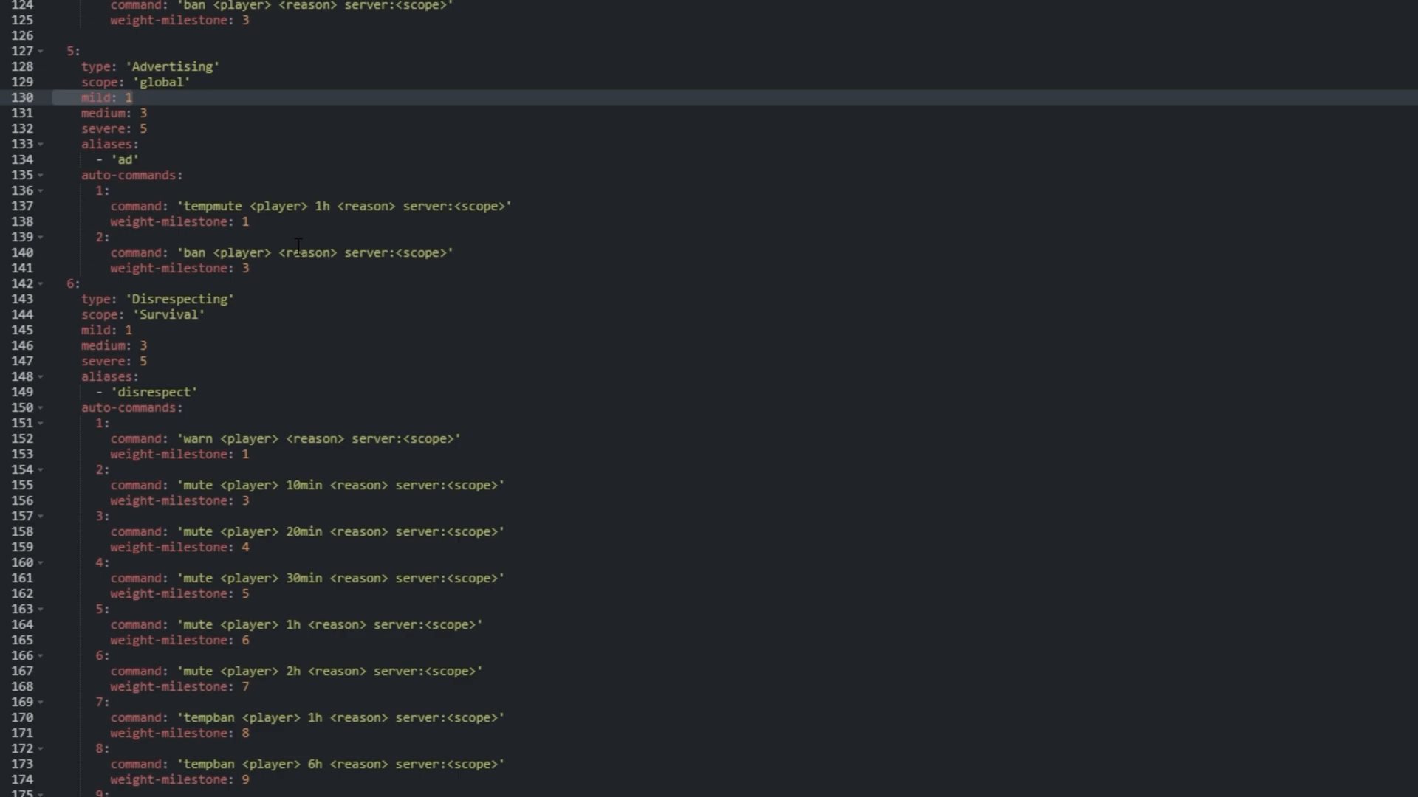
click(252, 267)
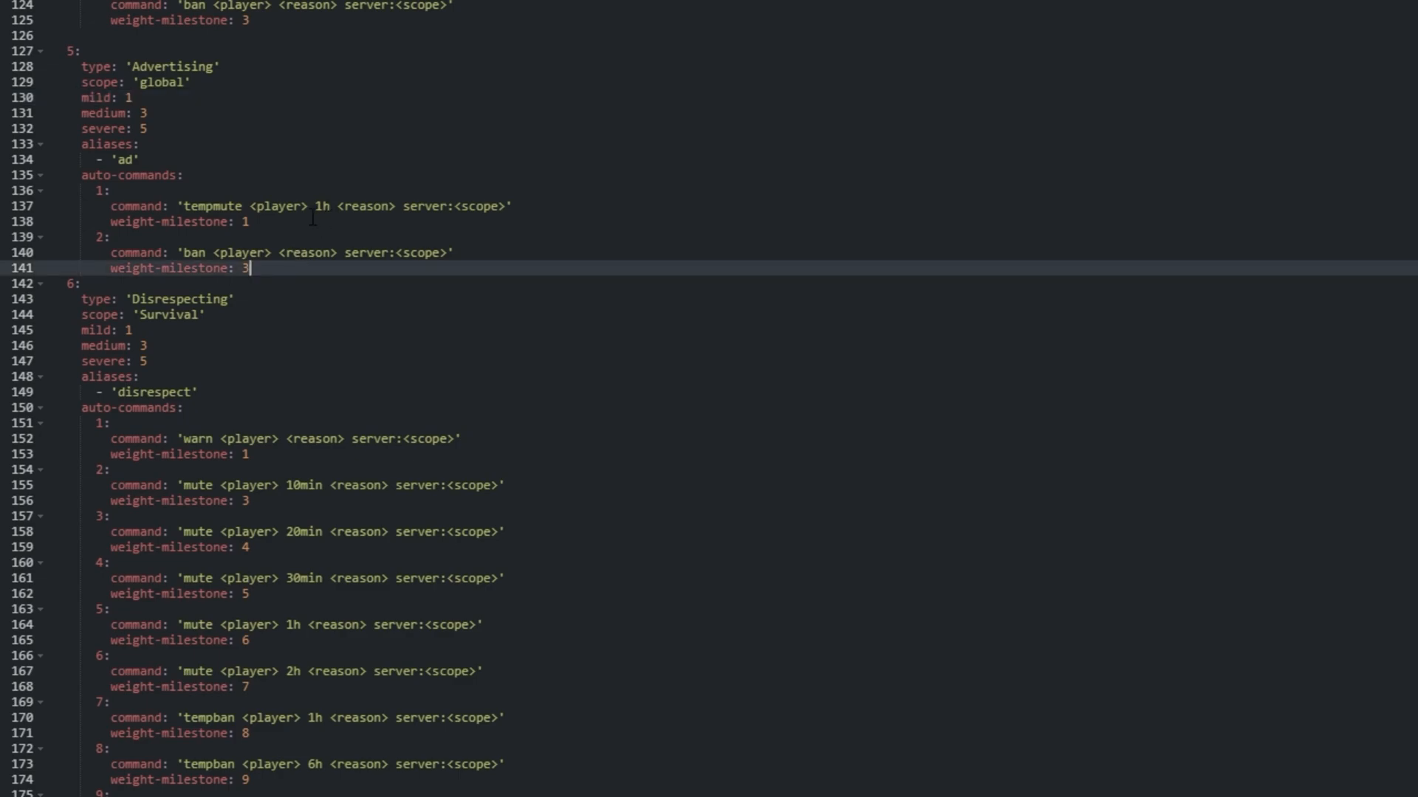
click(263, 252)
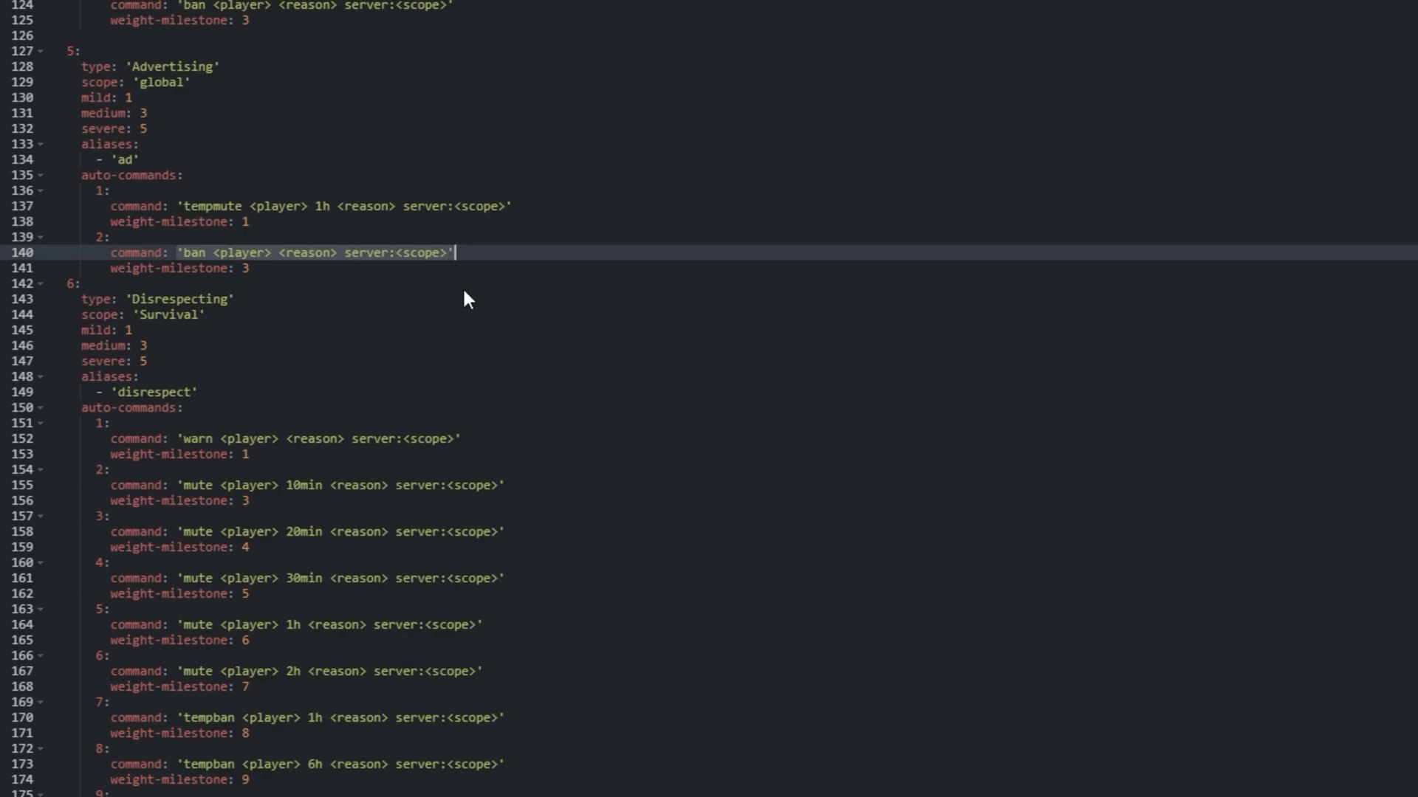
mouse_move(462, 277)
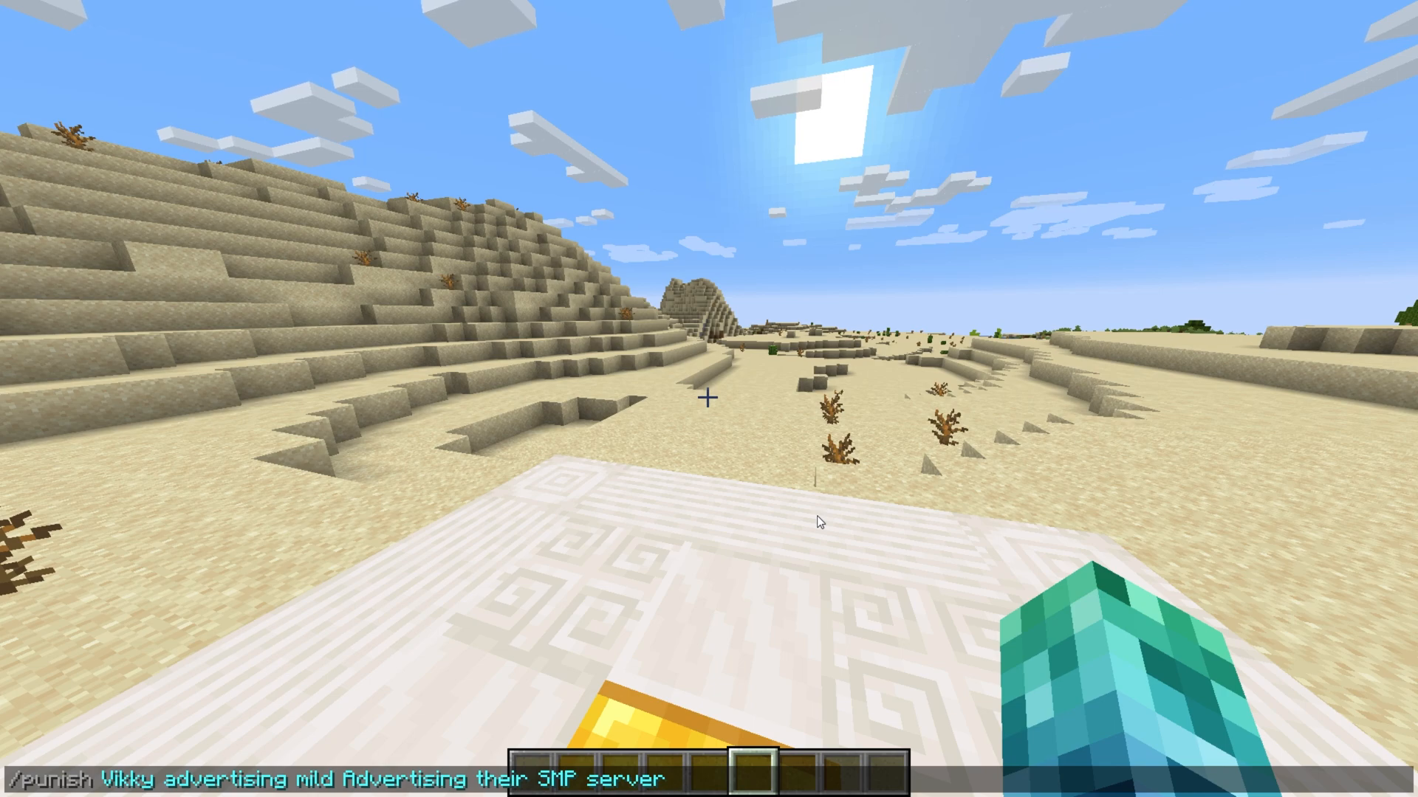
Send the /punish mild advertising command on Vikky again and see the punishment confirmation.
key(Return)
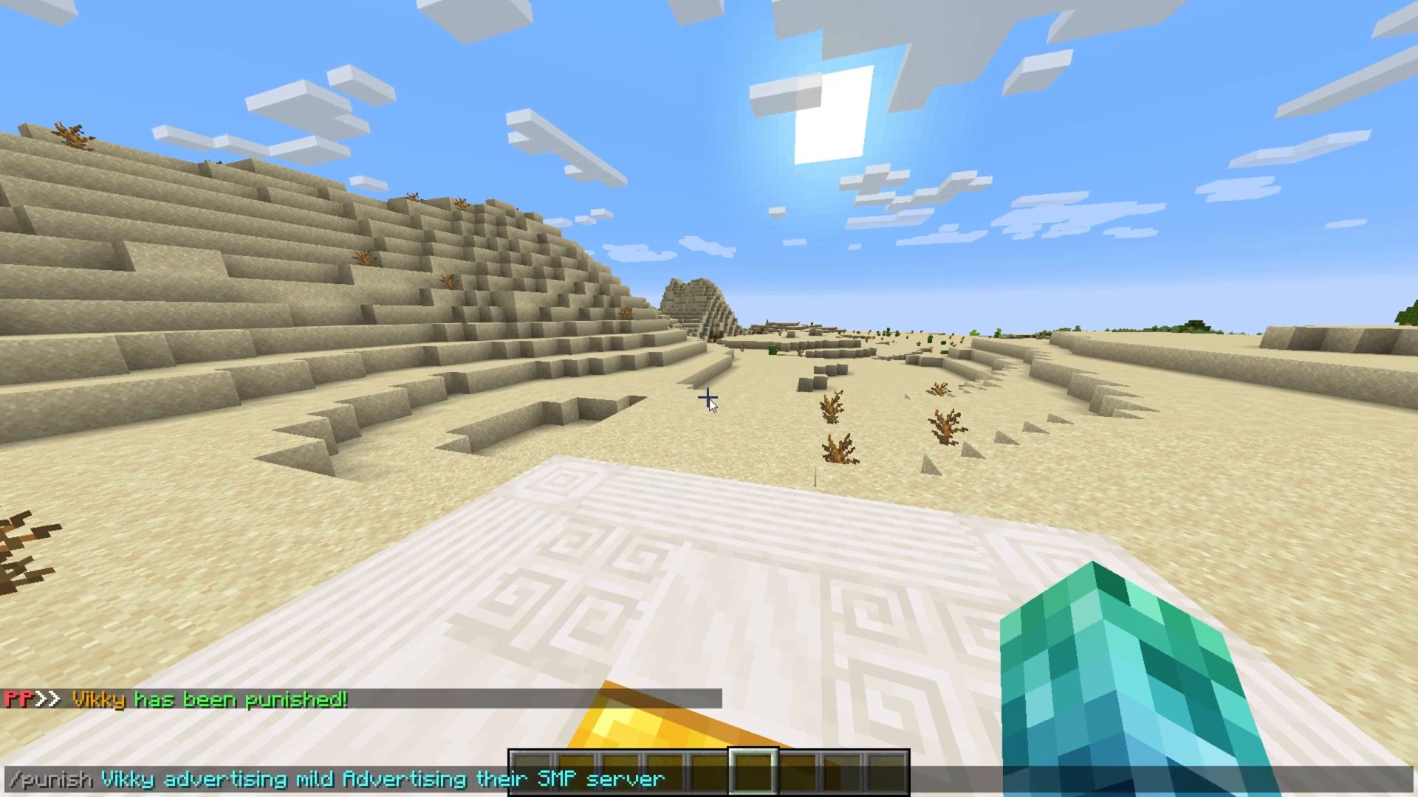
key(Return)
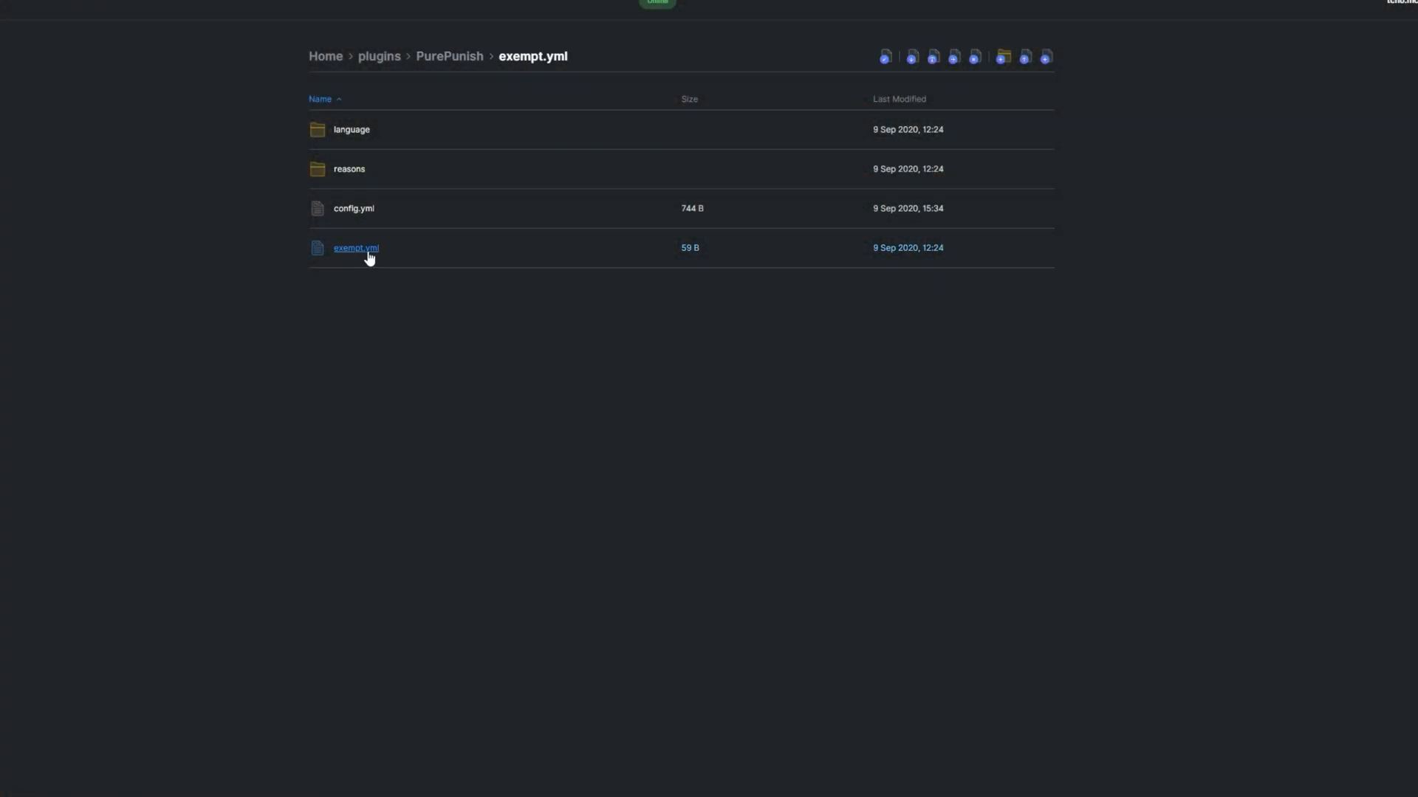
click(356, 248)
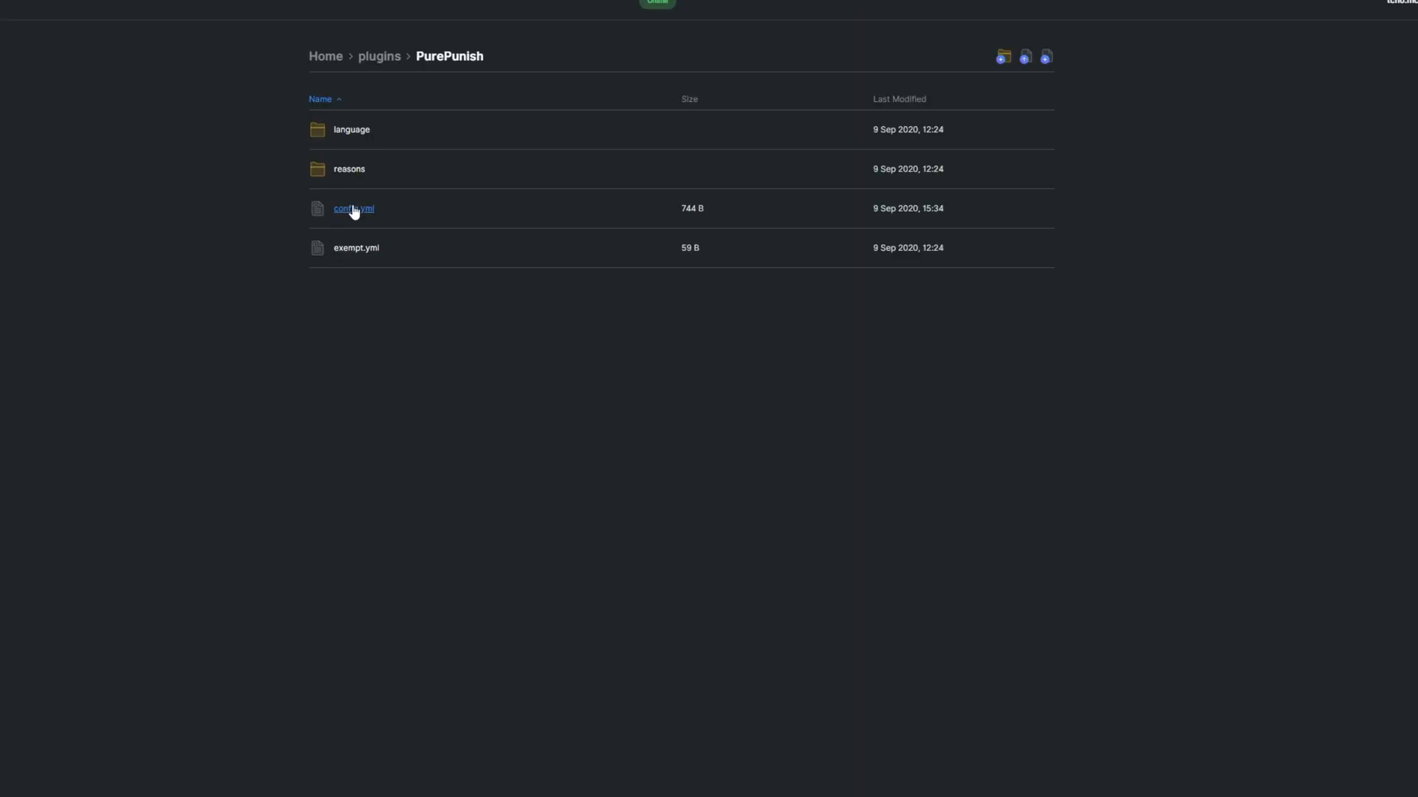
click(353, 208)
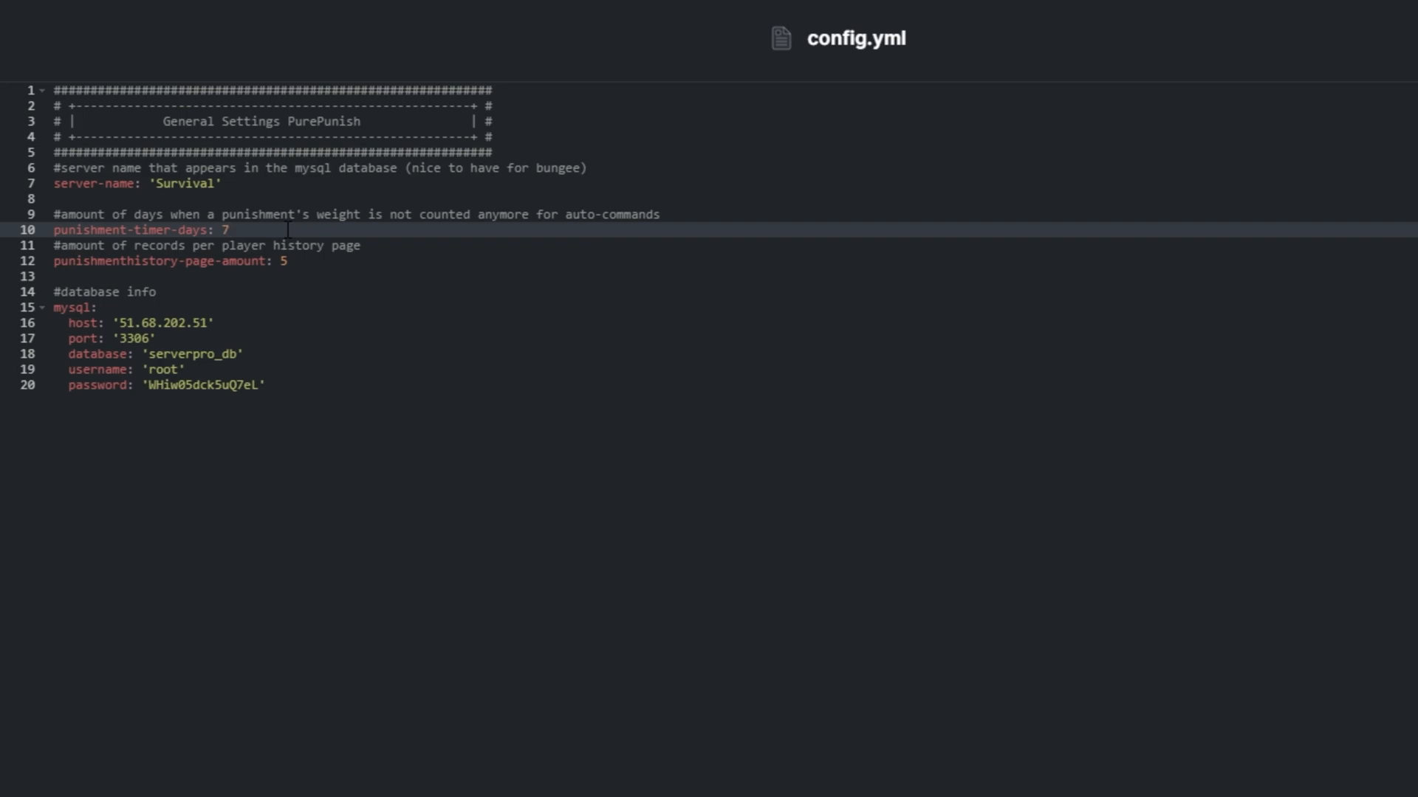
click(317, 263)
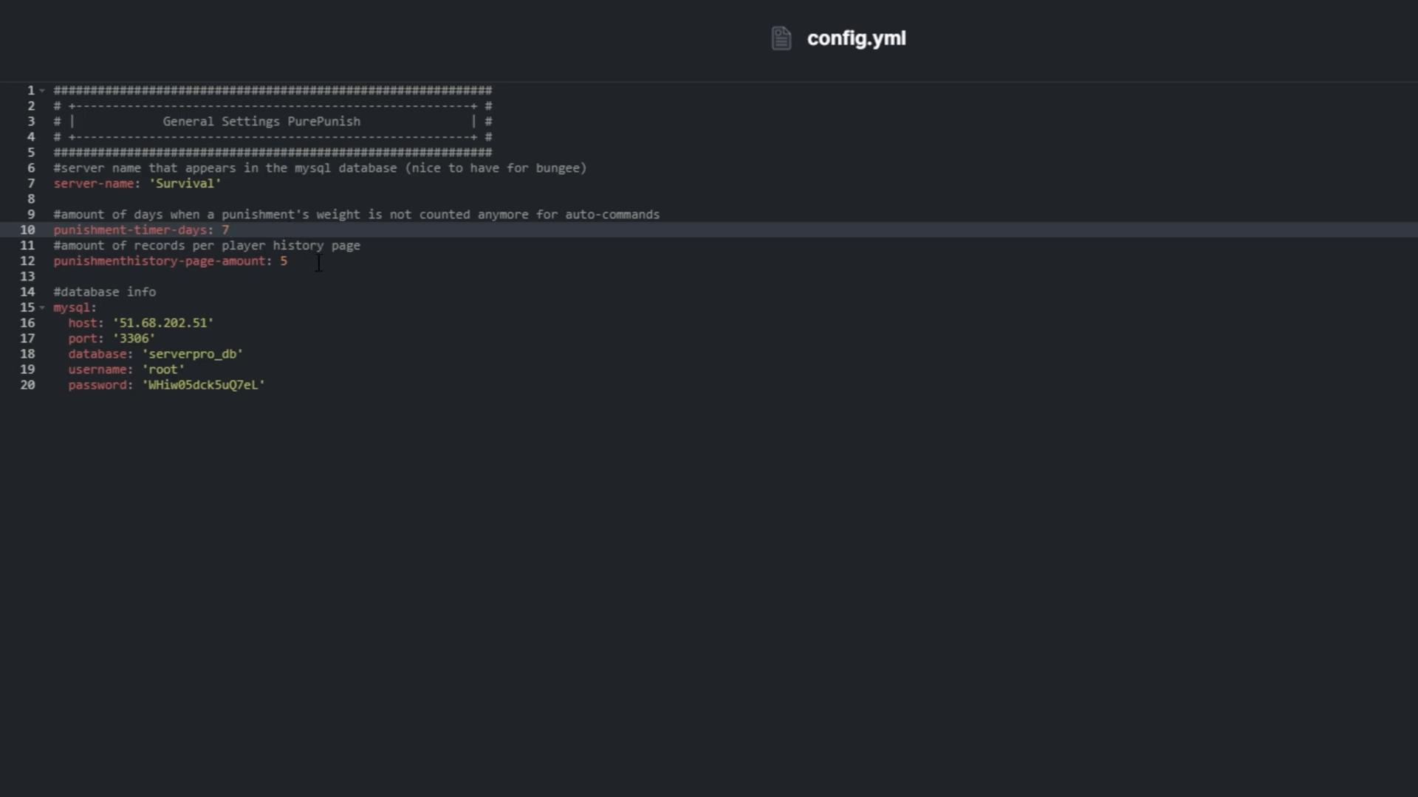
click(316, 261)
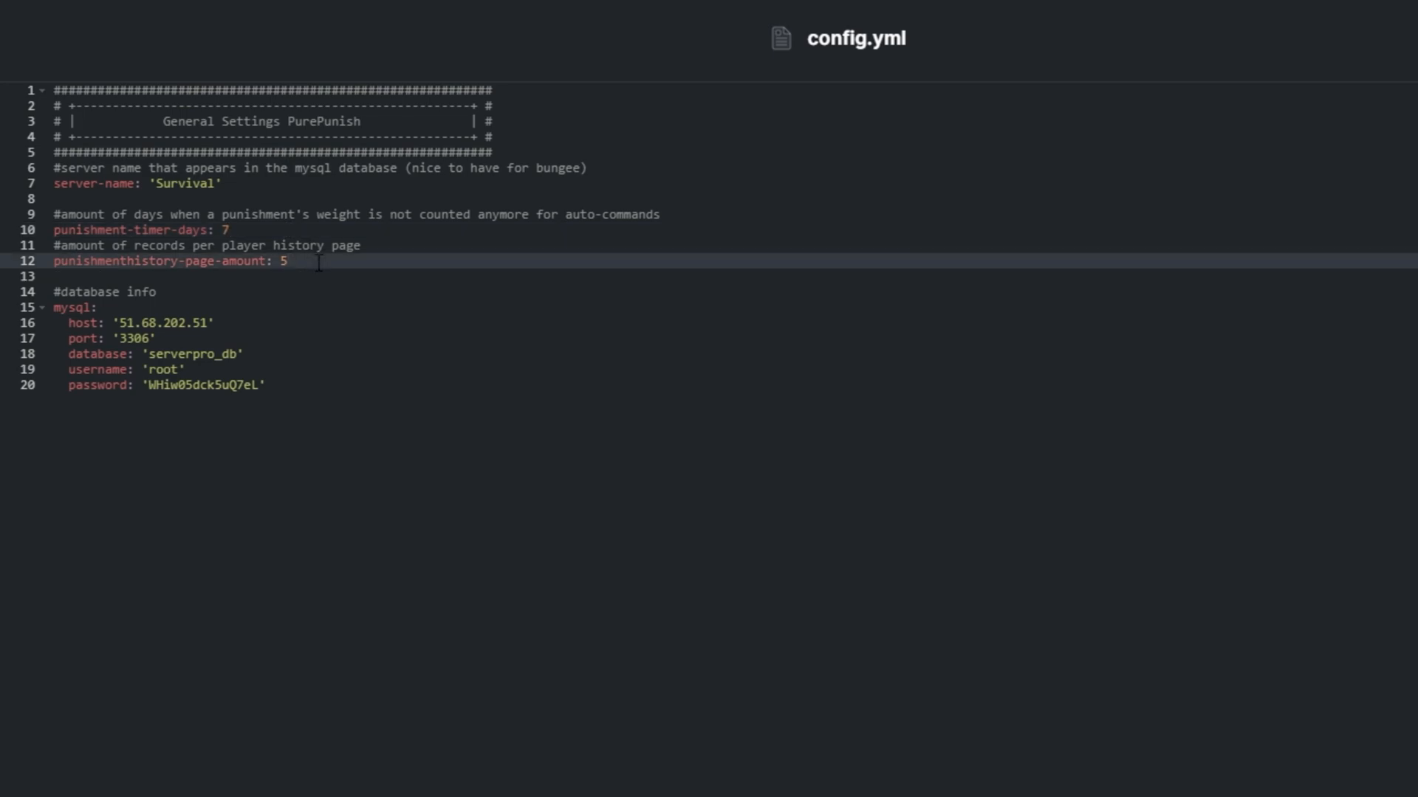
mouse_move(322, 280)
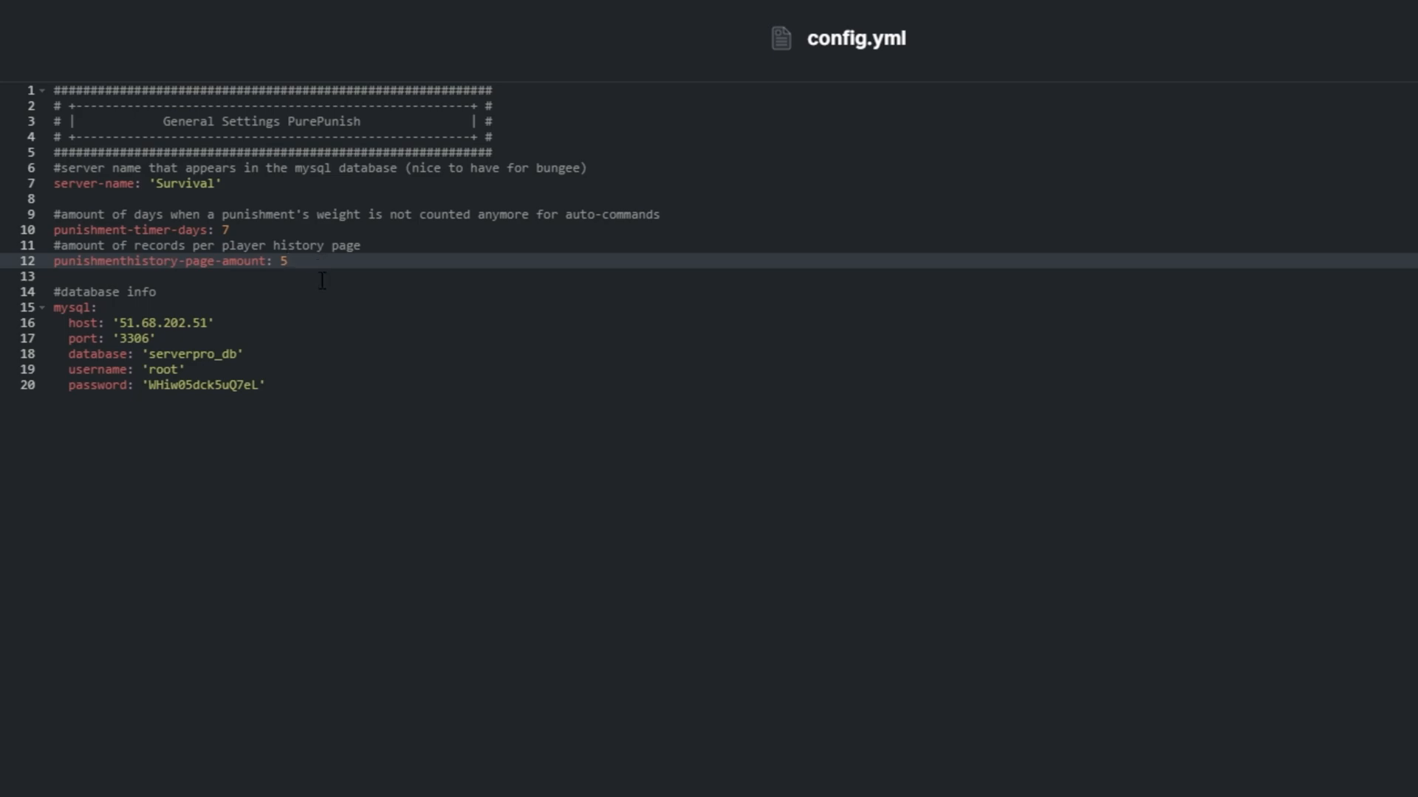
mouse_move(353, 393)
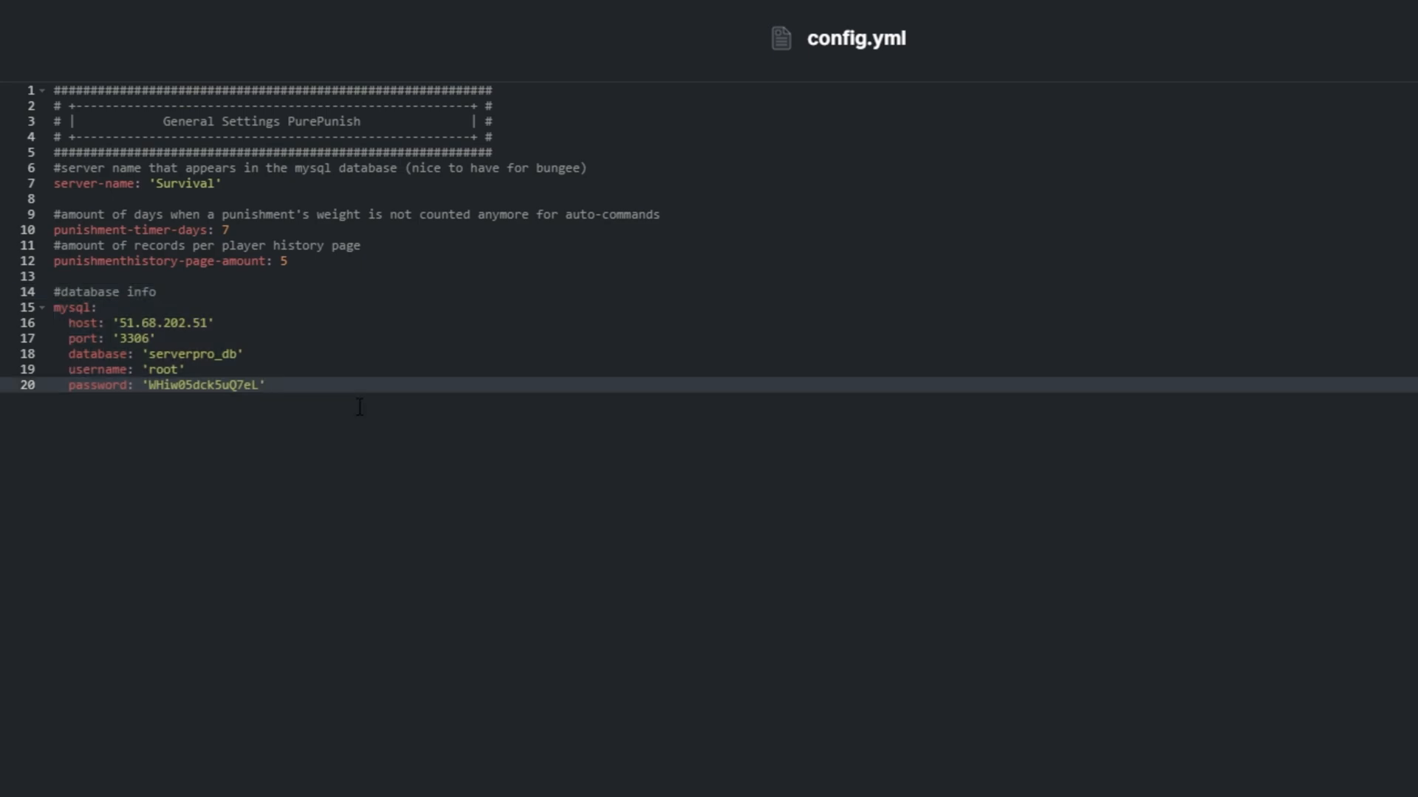
mouse_move(487, 612)
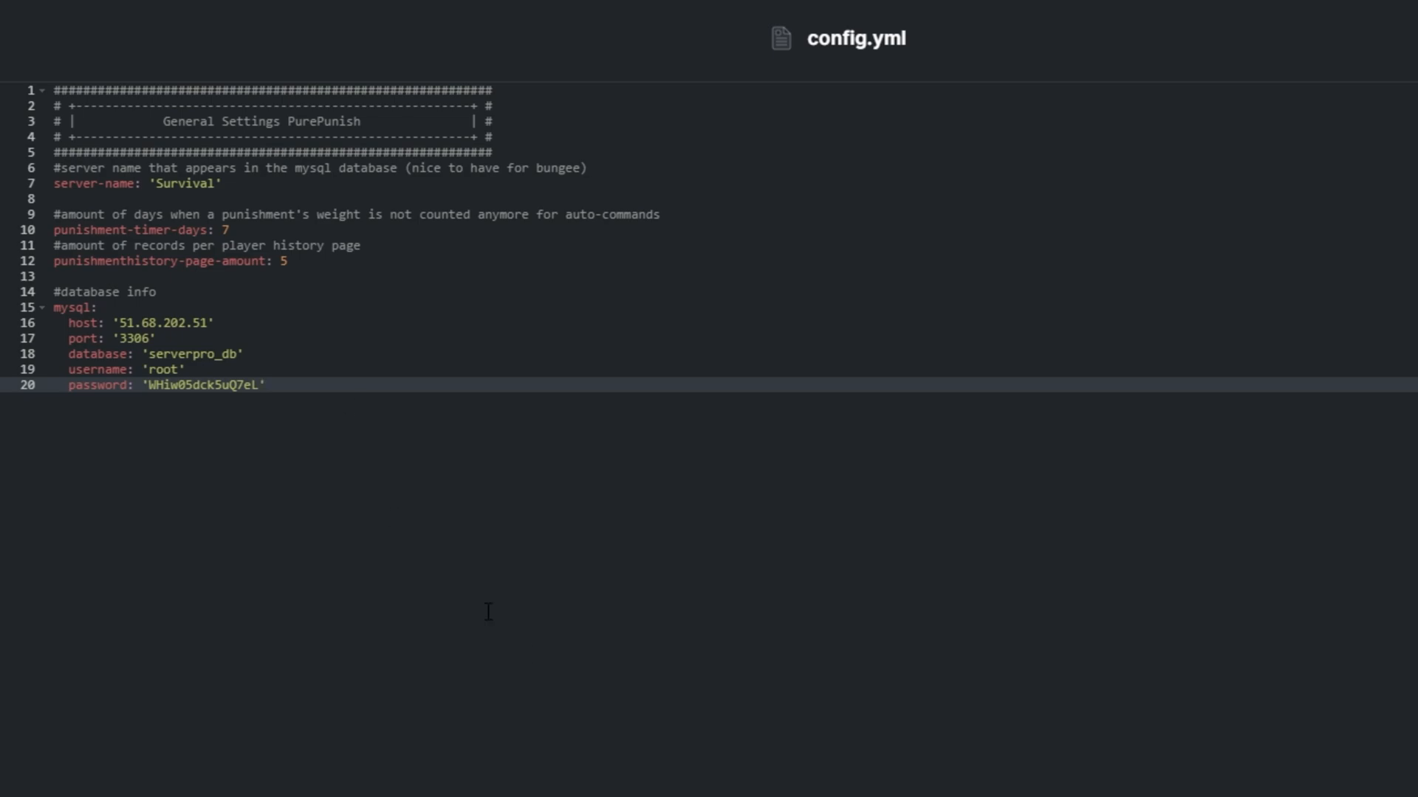
mouse_move(360, 408)
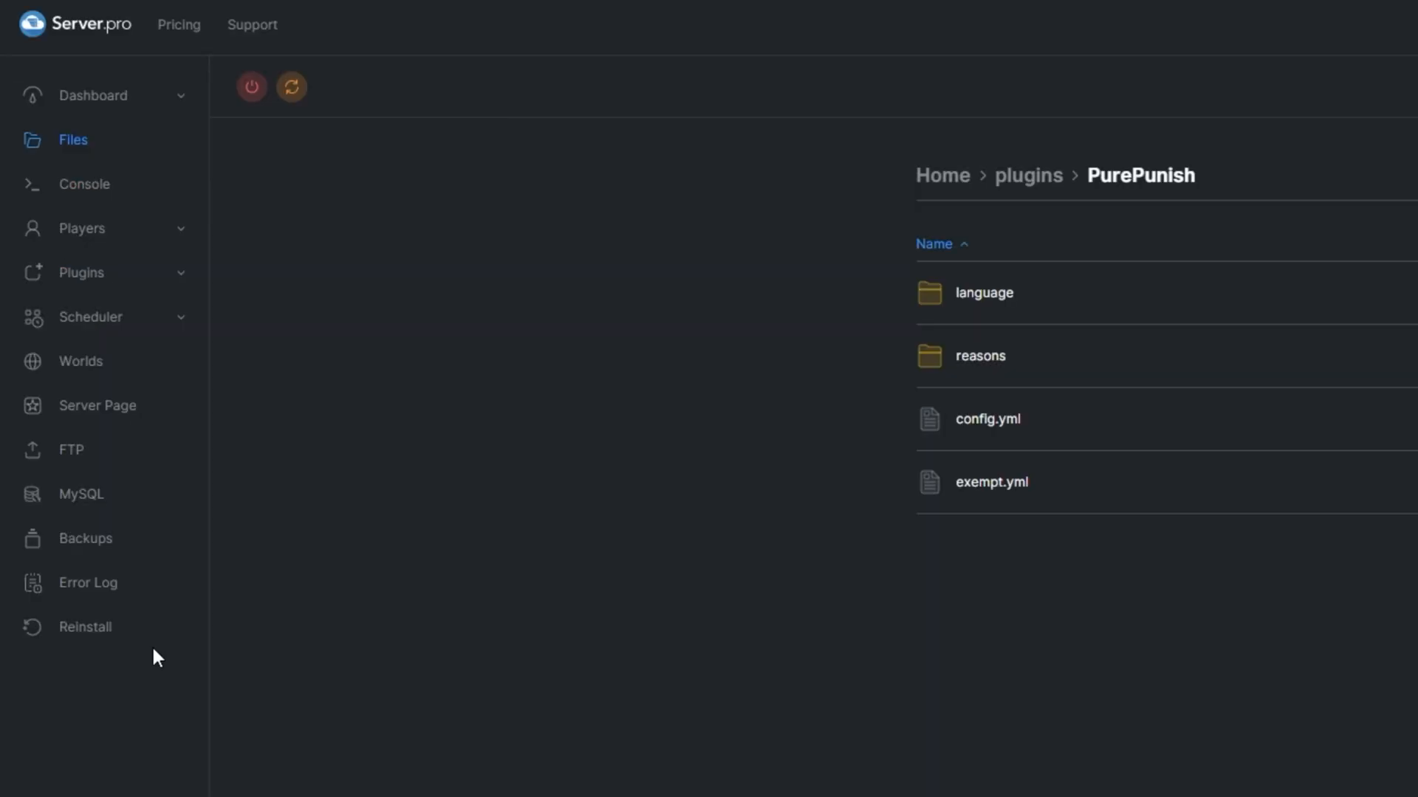
View the server's MySQL IP, port, database, user and password for comparison with config.yml.
click(81, 493)
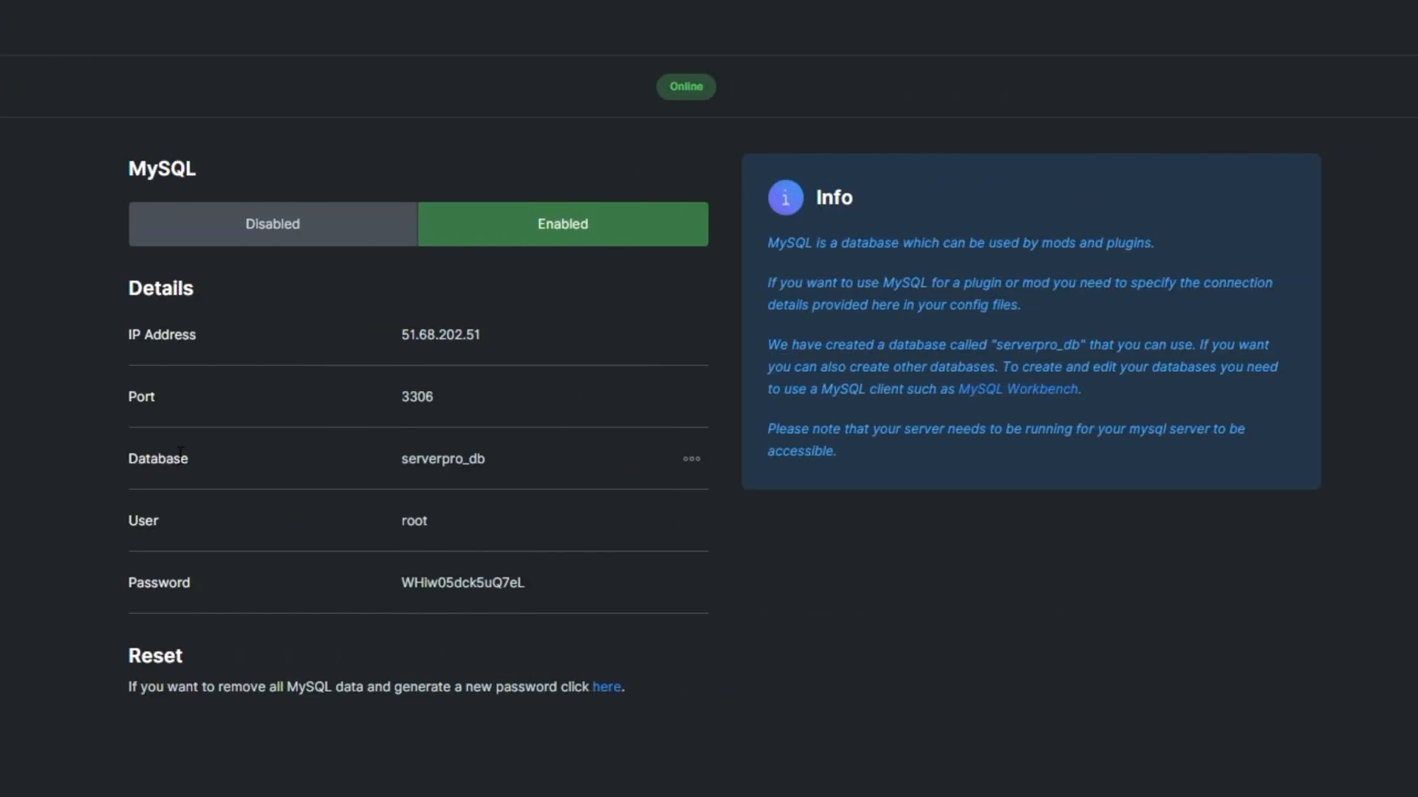
mouse_move(659, 505)
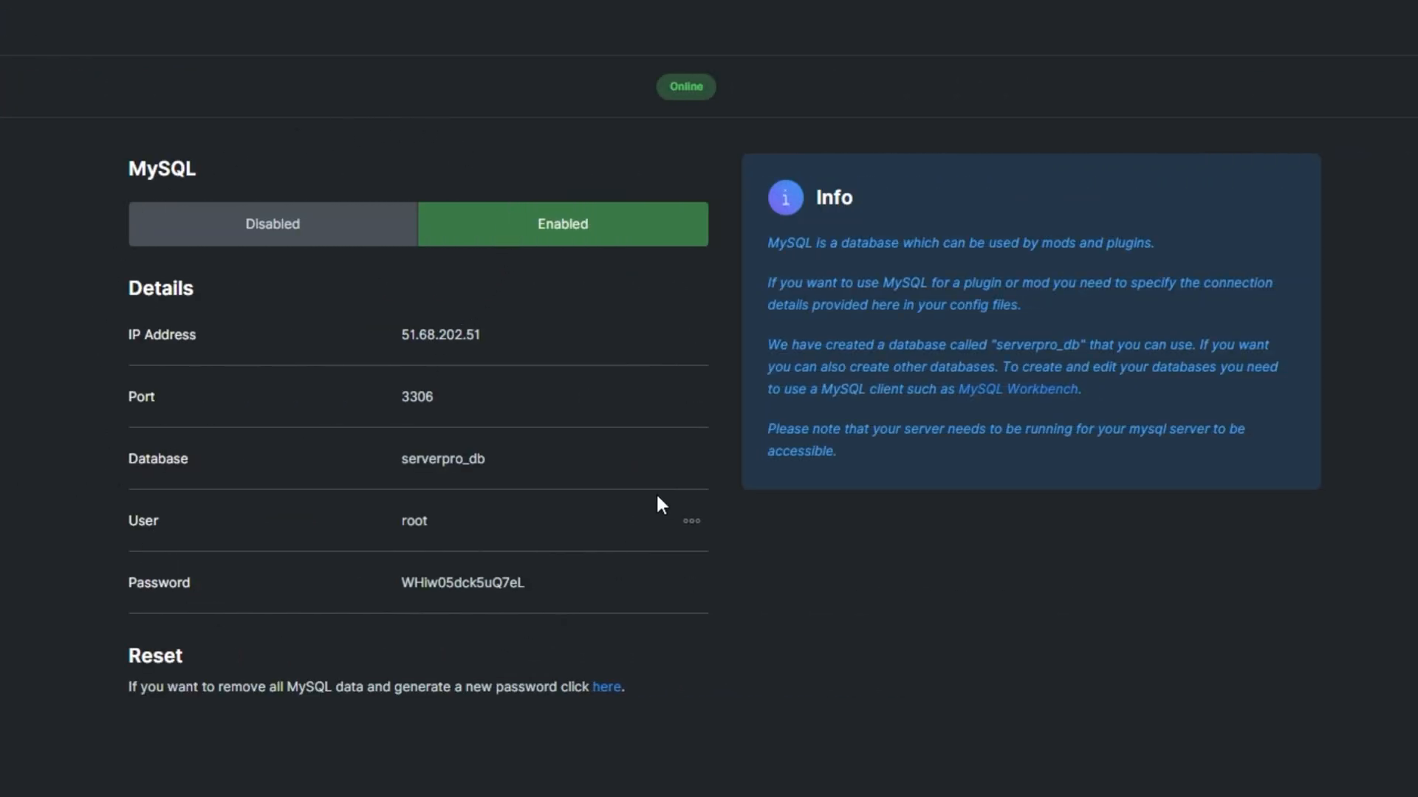
mouse_move(514, 452)
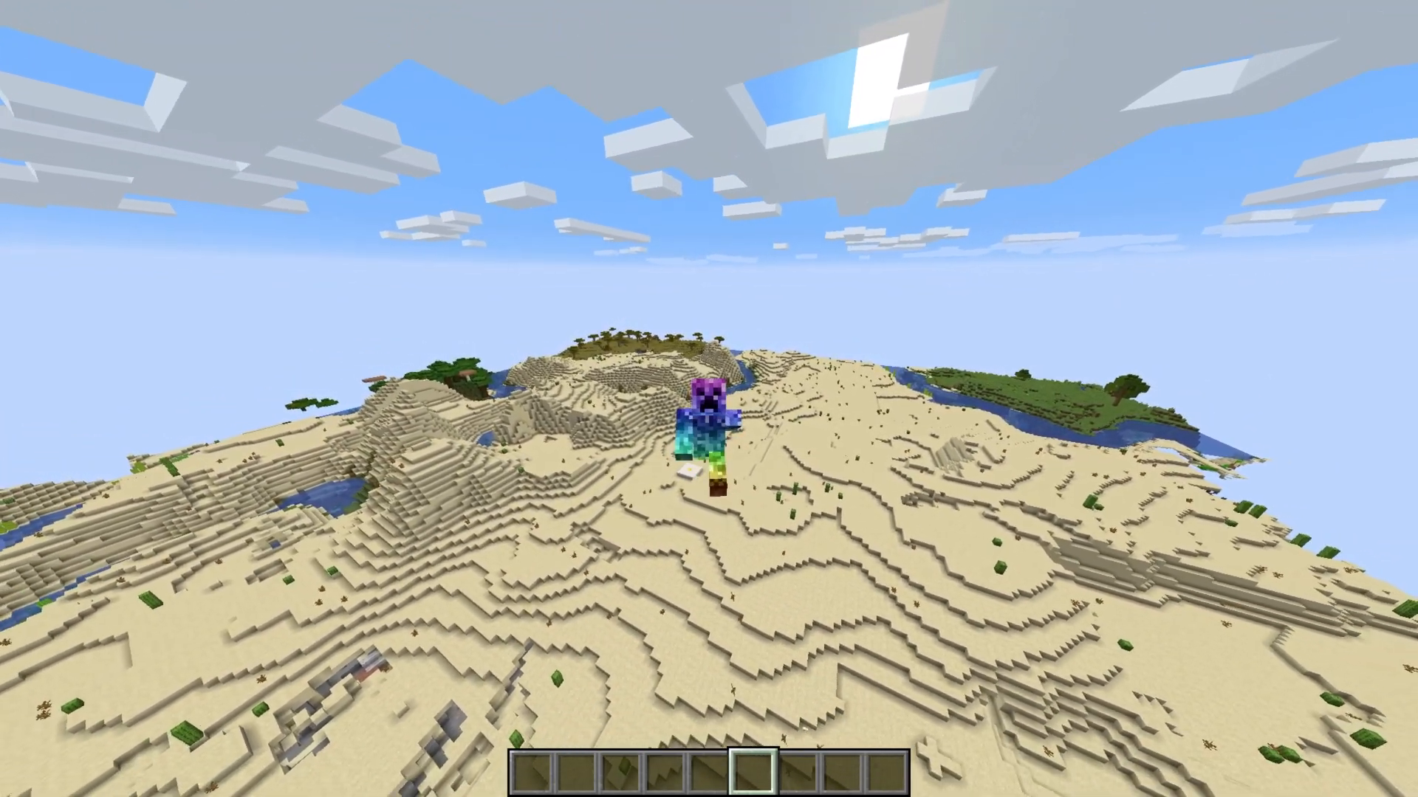
mouse_move(709, 398)
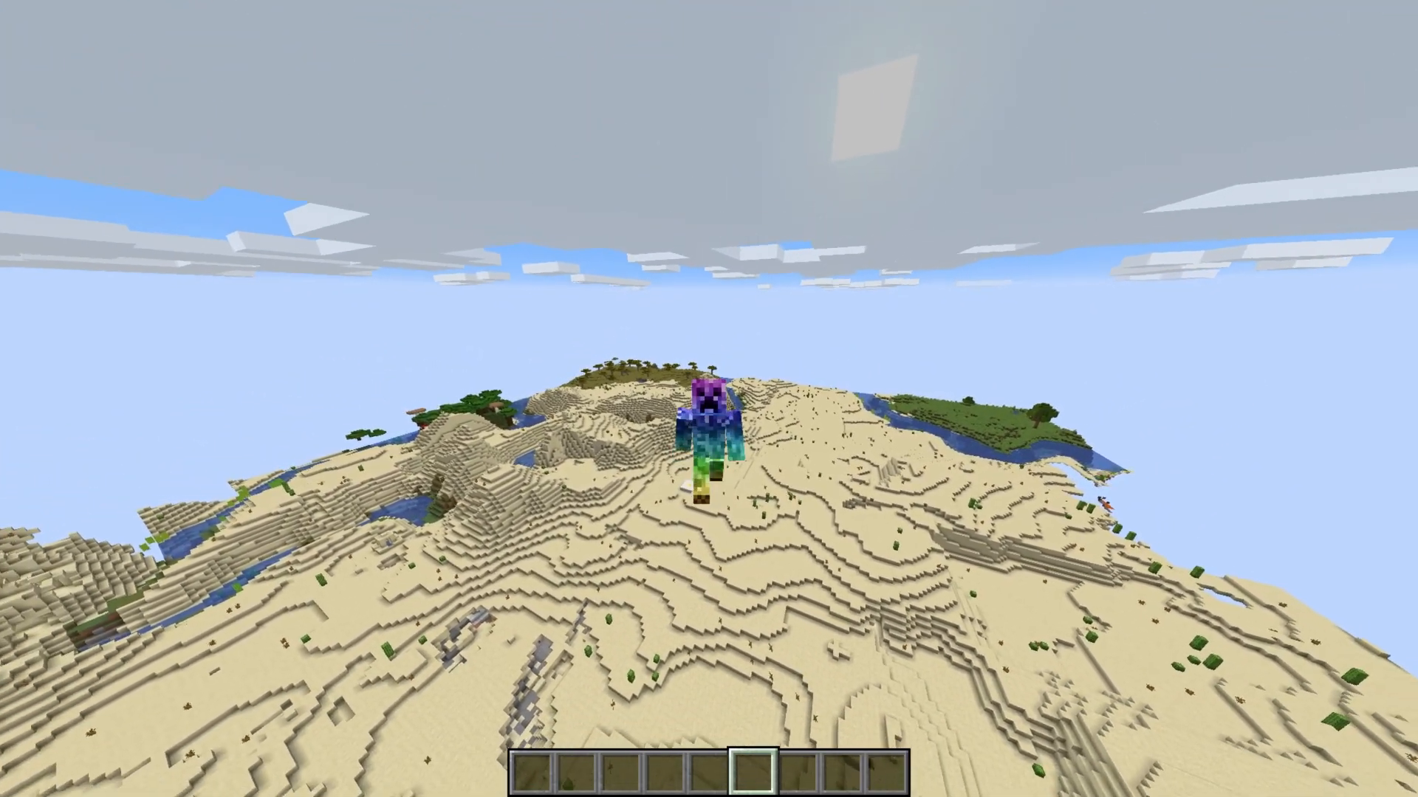